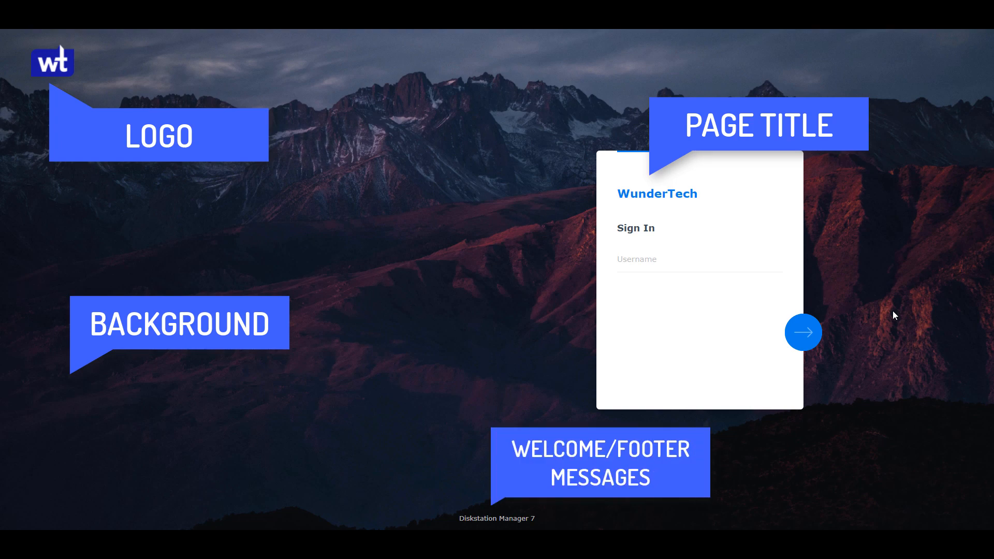
# - Sign in with the username and password from the branded login page
pyautogui.click(697, 259)
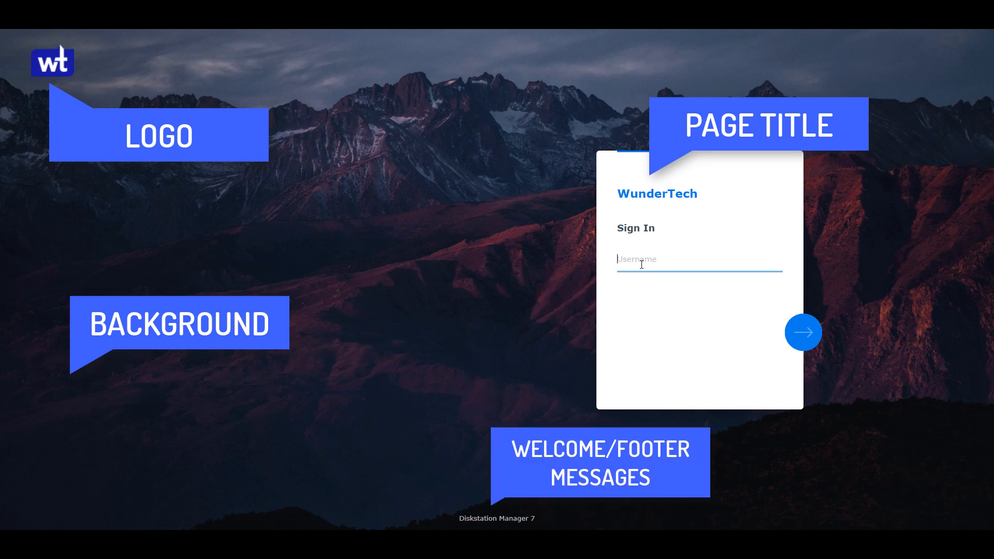
pyautogui.click(802, 331)
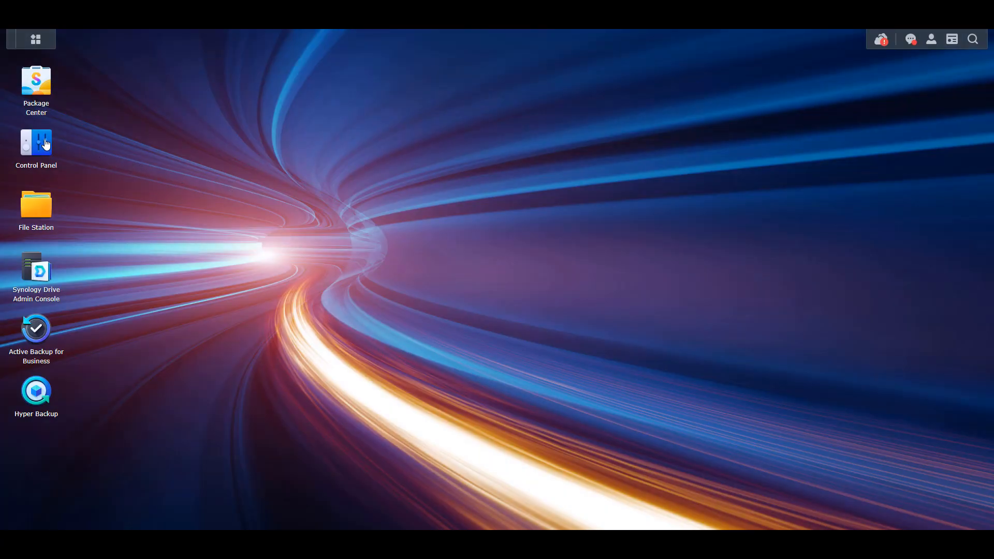
# - Reach the Login Portal's login style editor from the Control Panel
pyautogui.doubleClick(36, 142)
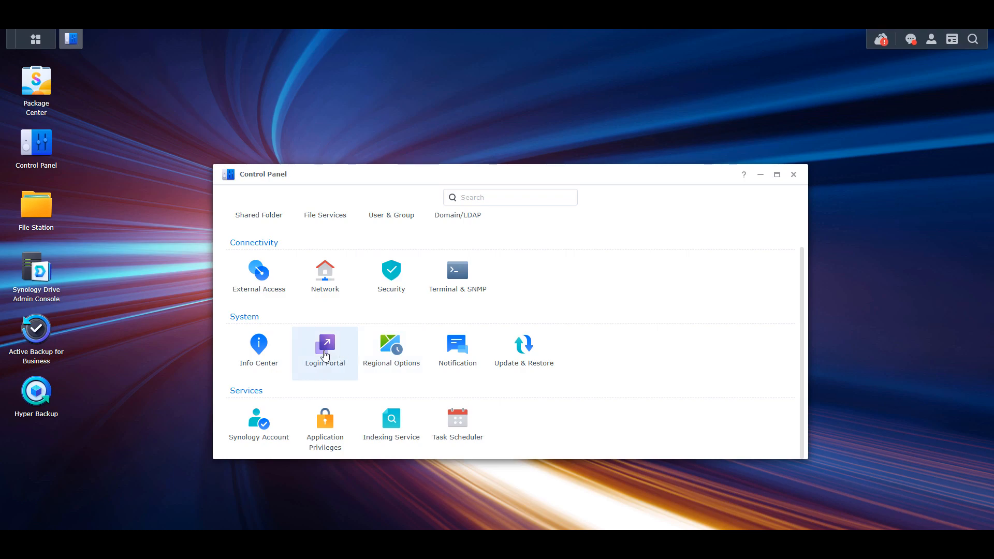
pyautogui.click(324, 348)
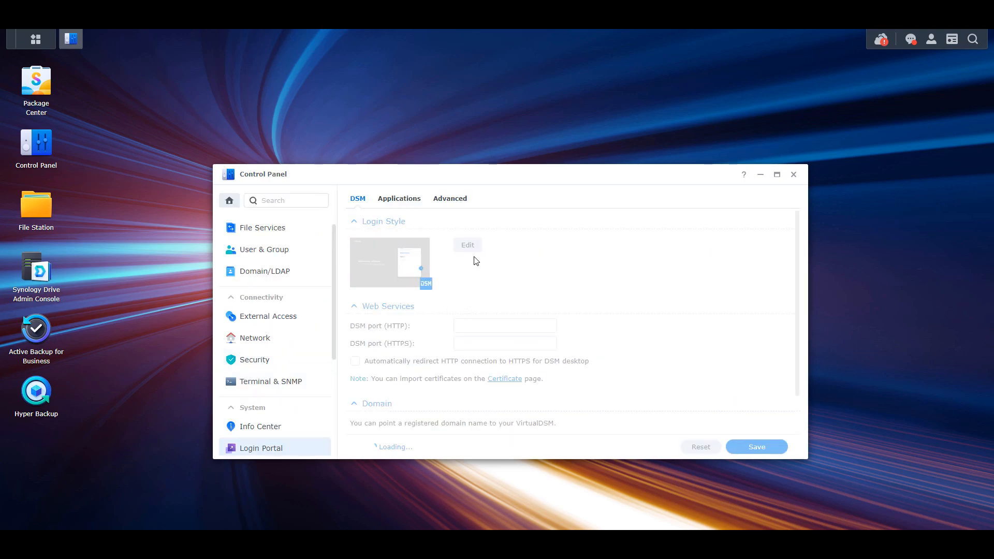
pyautogui.click(467, 245)
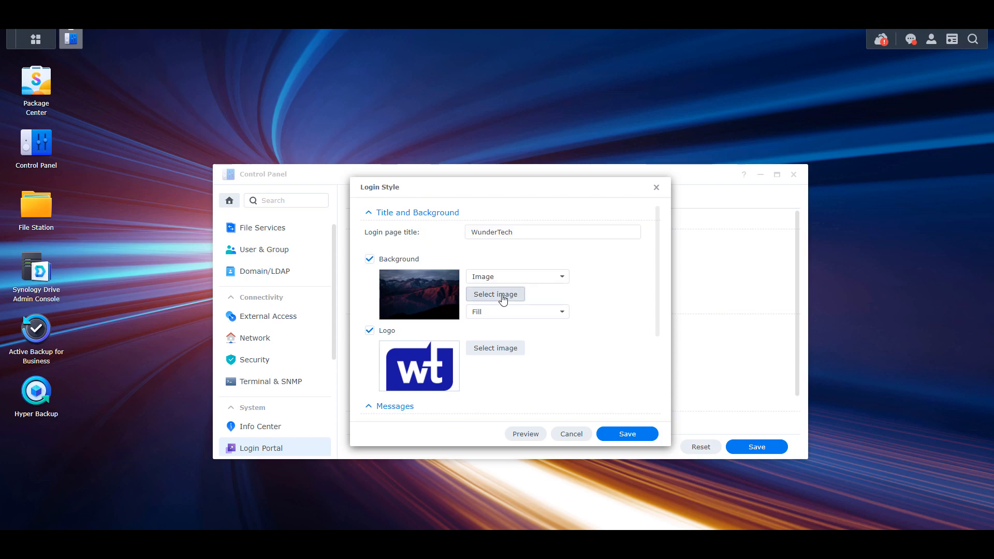
# - Keep the current mountain background and save the WunderTech login style with logo and footer
pyautogui.click(495, 294)
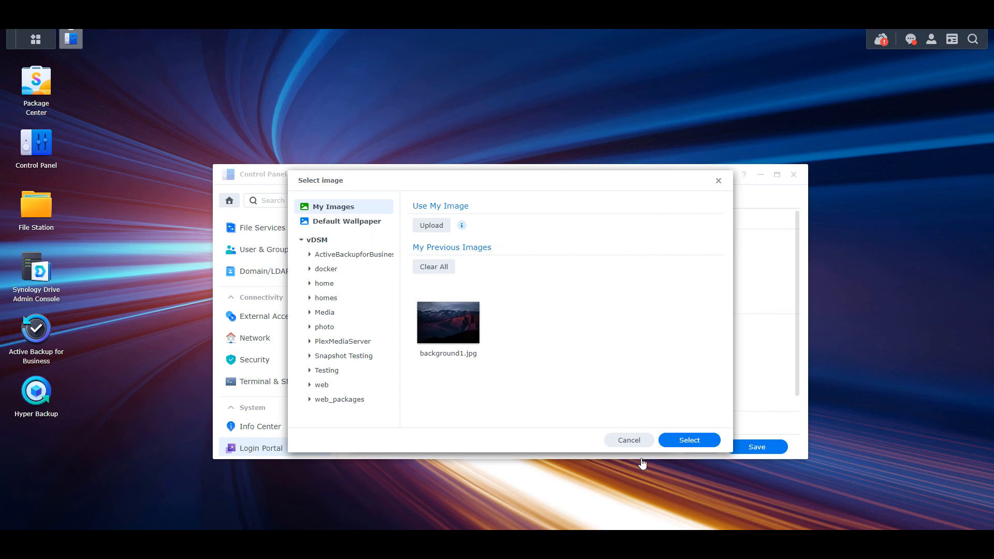
pyautogui.click(689, 440)
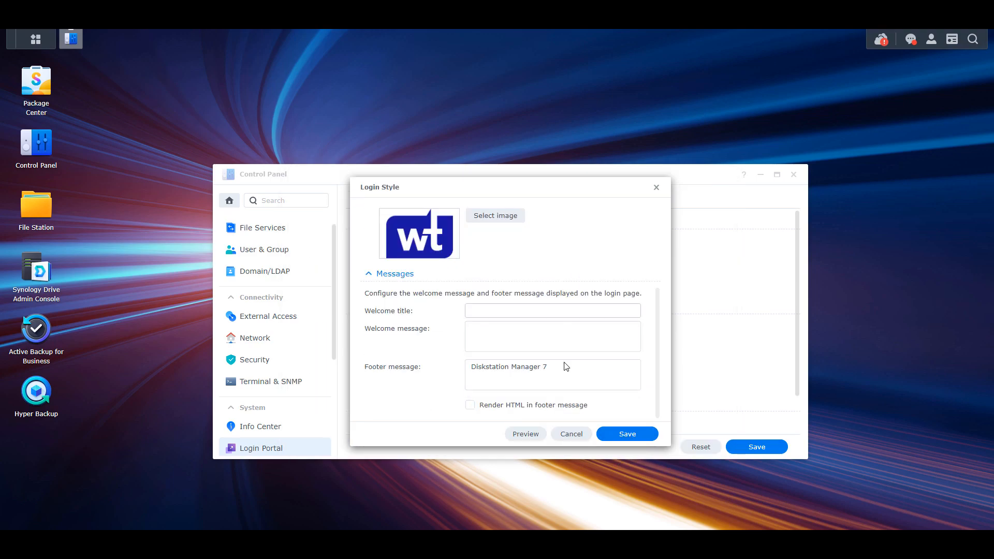
pyautogui.click(525, 433)
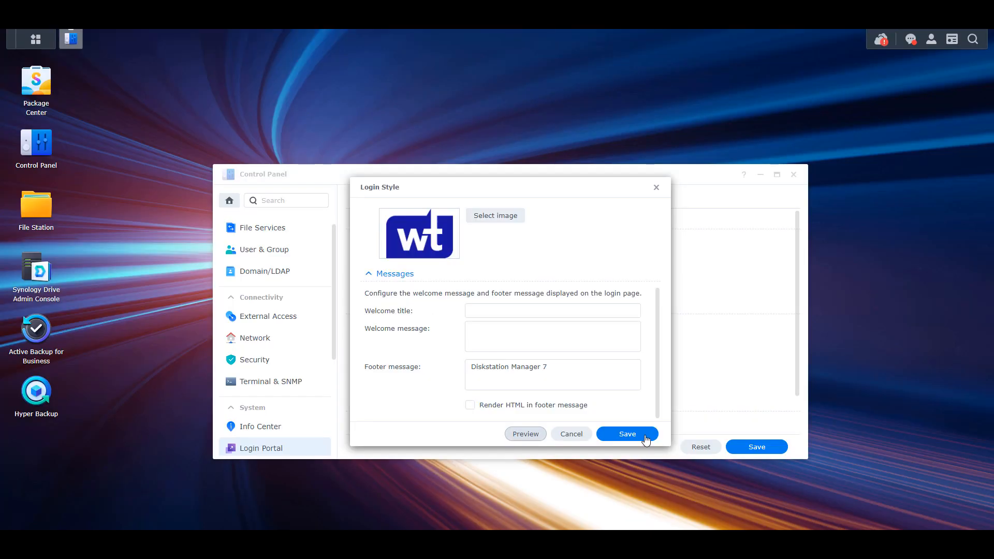
pyautogui.click(625, 434)
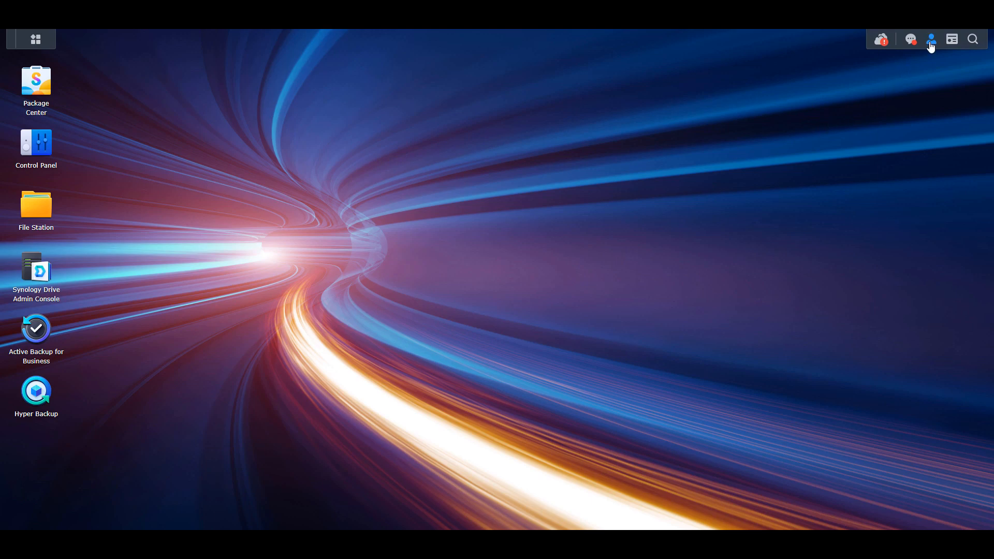
# - Show the personal display preferences and review the available desktop icon sizes
pyautogui.click(930, 39)
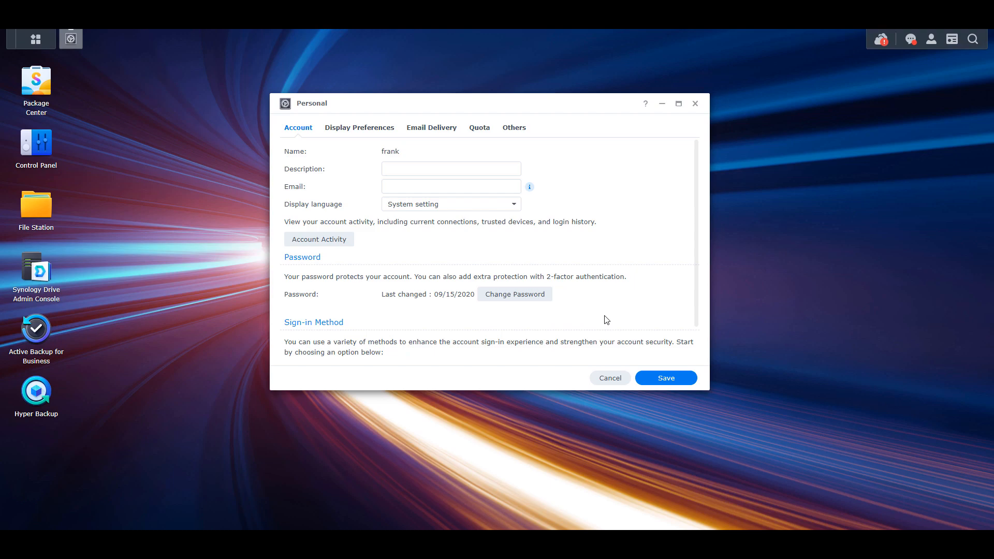
pyautogui.moveTo(581, 286)
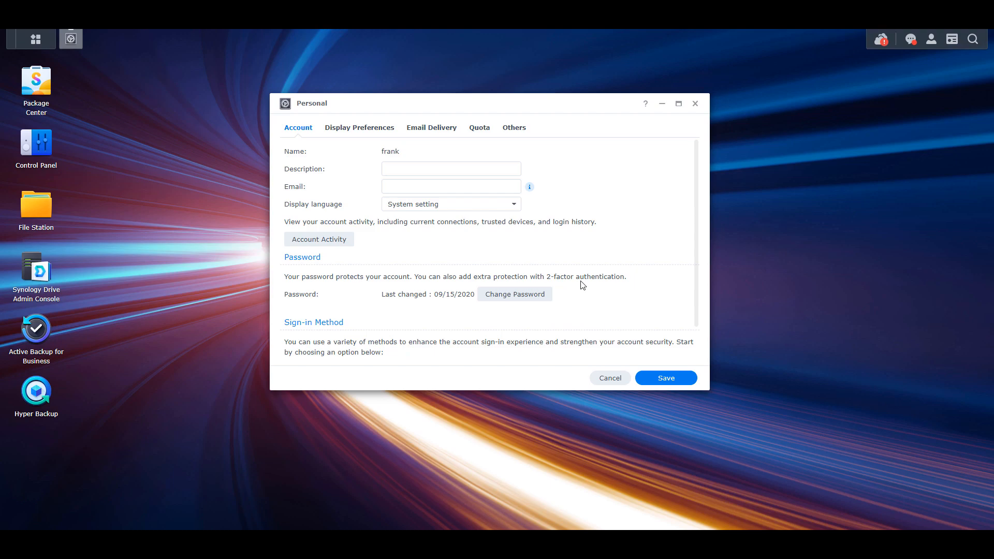
pyautogui.click(359, 127)
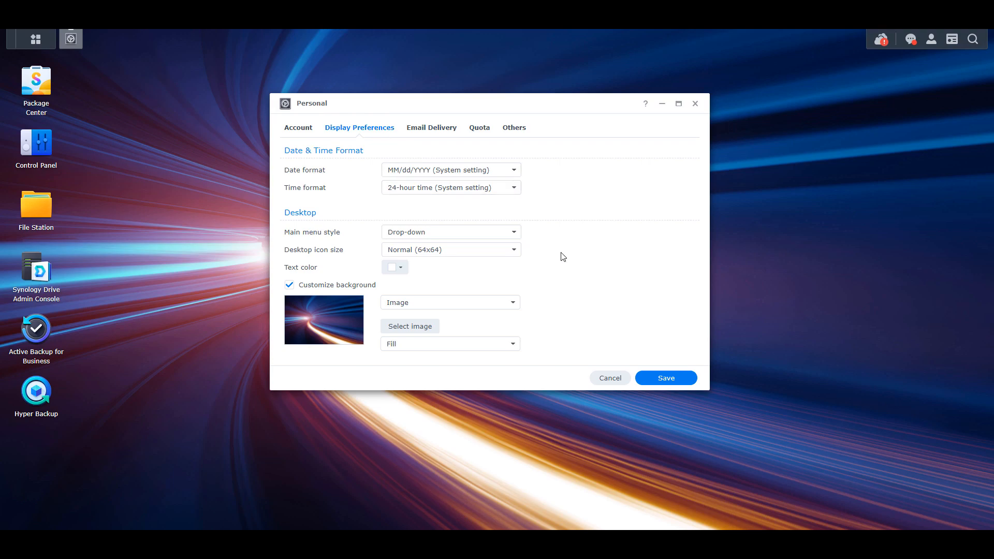
pyautogui.moveTo(505, 233)
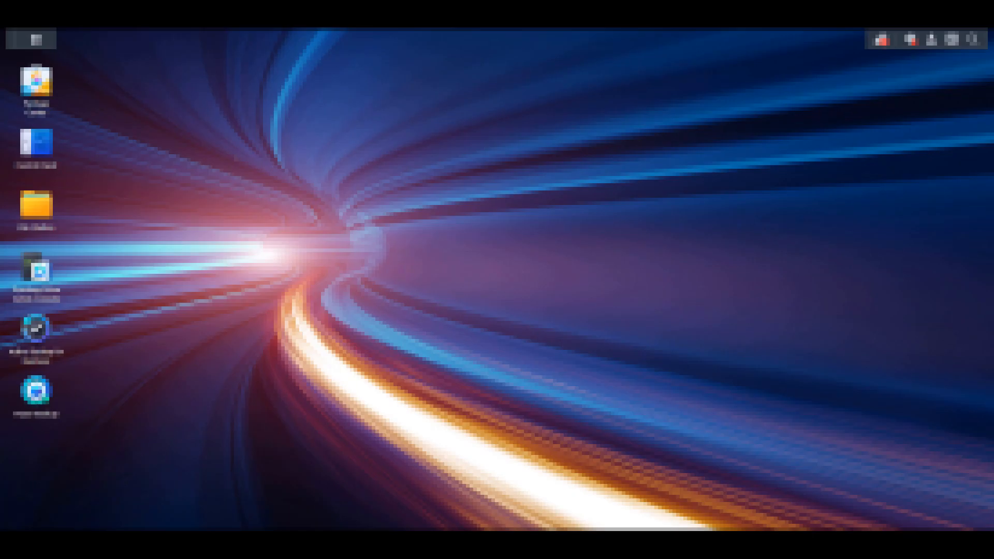
pyautogui.click(30, 39)
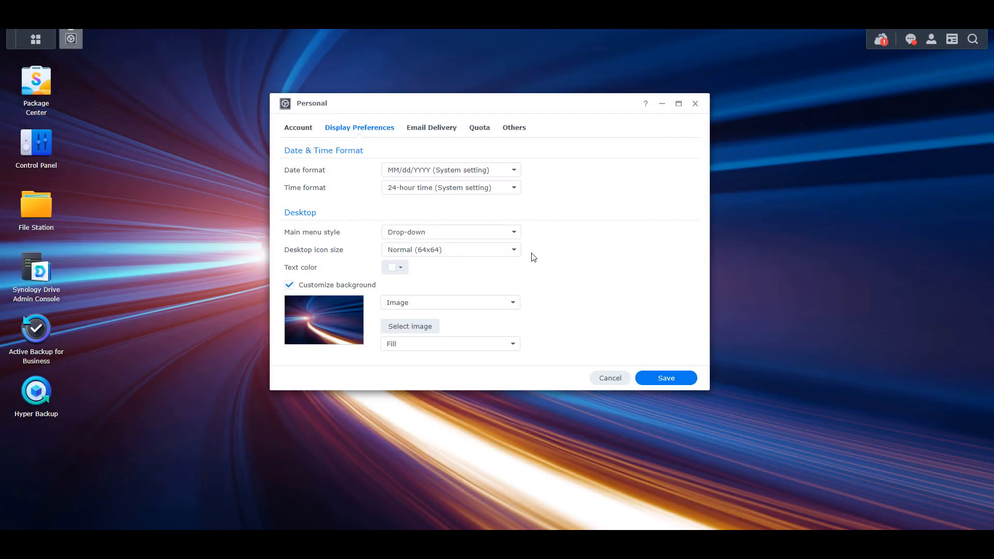
pyautogui.click(451, 249)
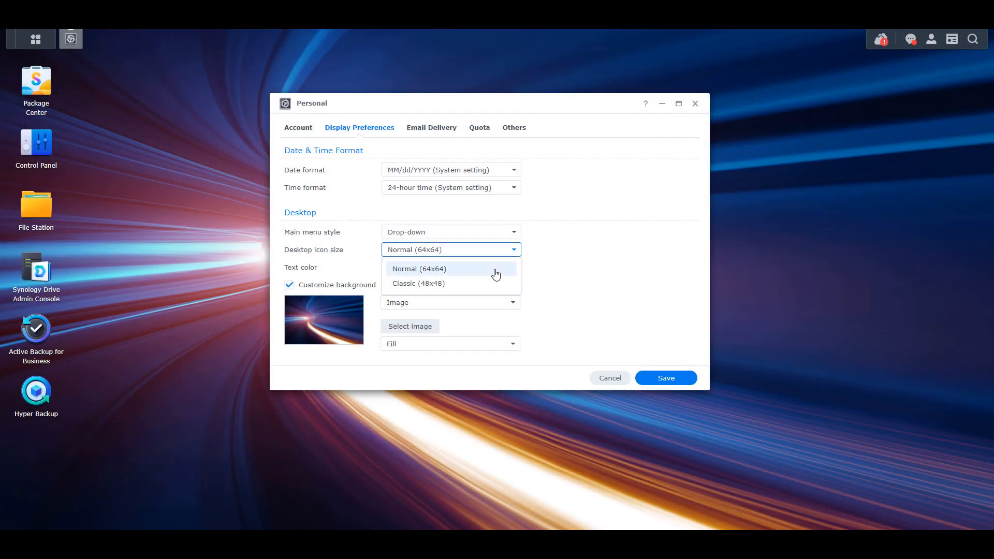
pyautogui.moveTo(494, 284)
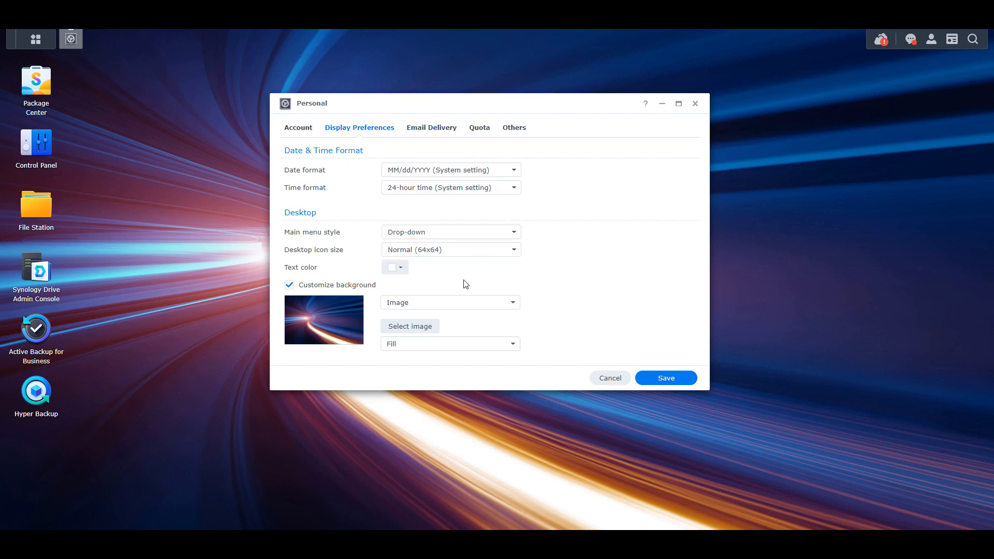
pyautogui.moveTo(569, 272)
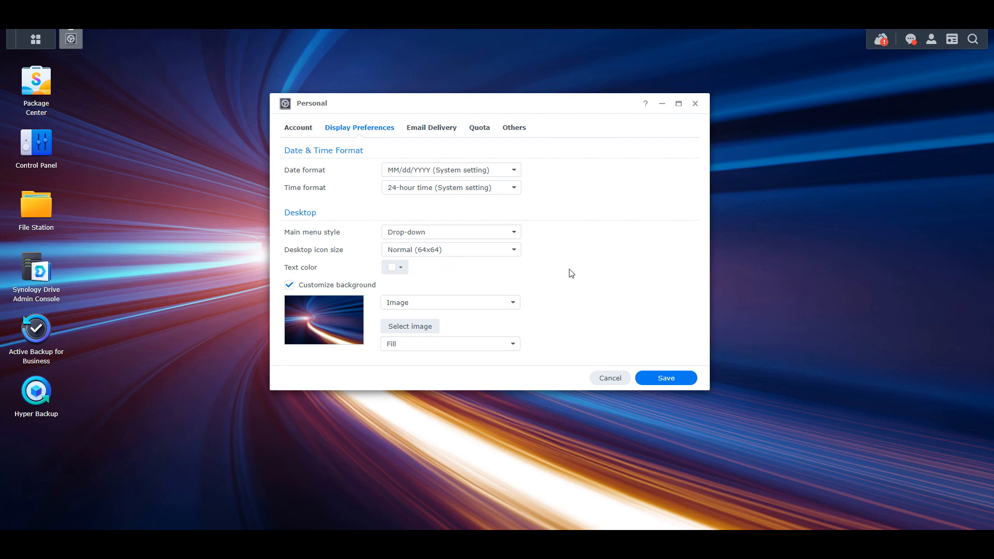
# - Browse your own uploaded background images and keep the current wallpaper
pyautogui.click(410, 326)
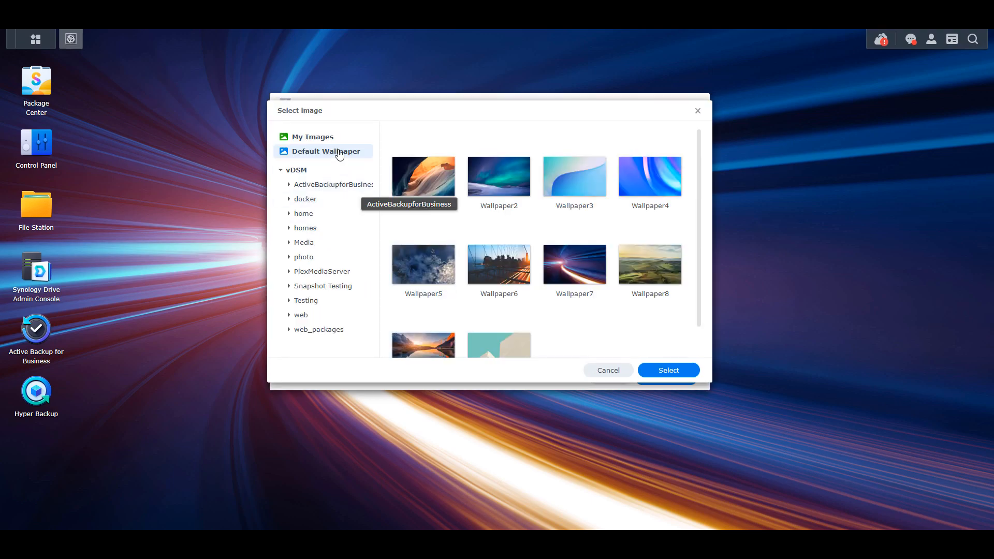
pyautogui.moveTo(649, 264)
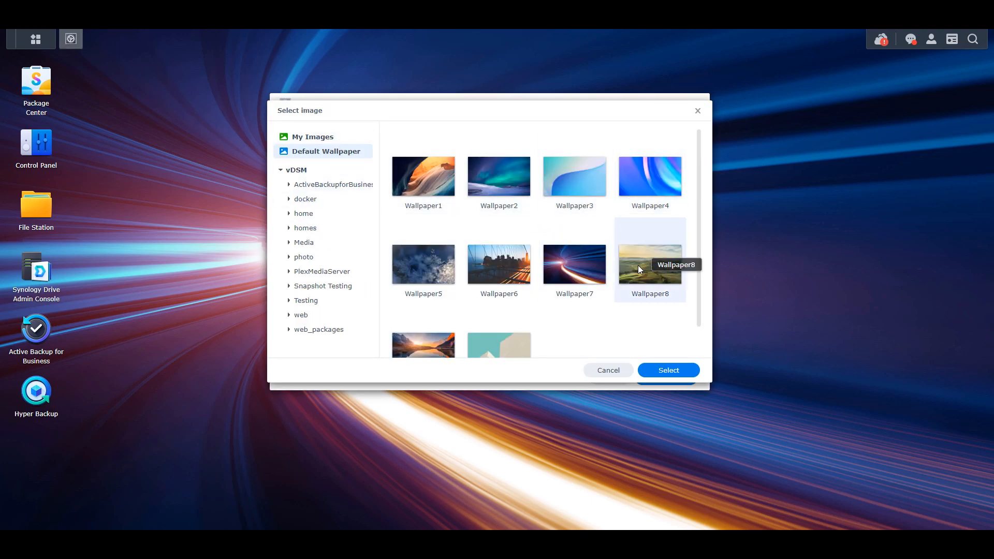
pyautogui.click(312, 137)
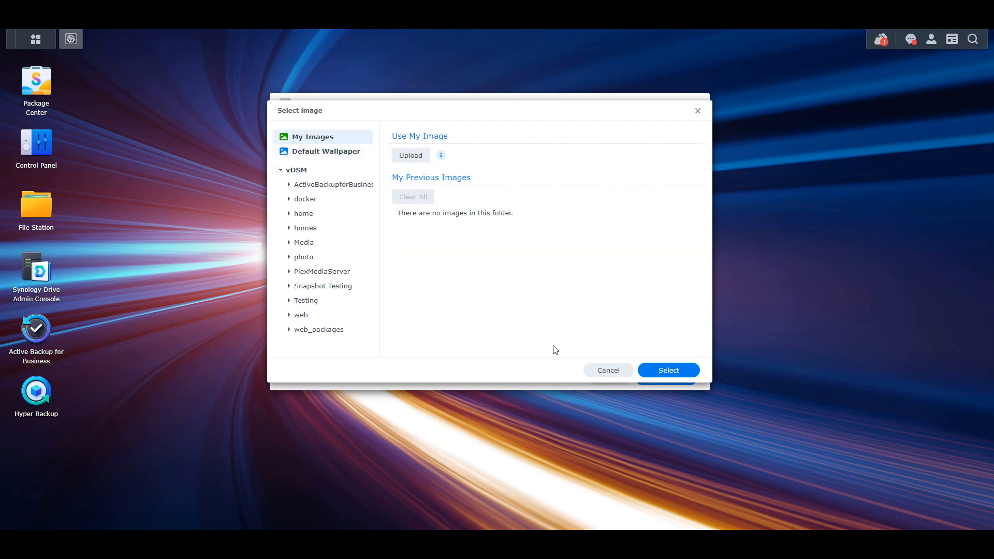
pyautogui.click(607, 369)
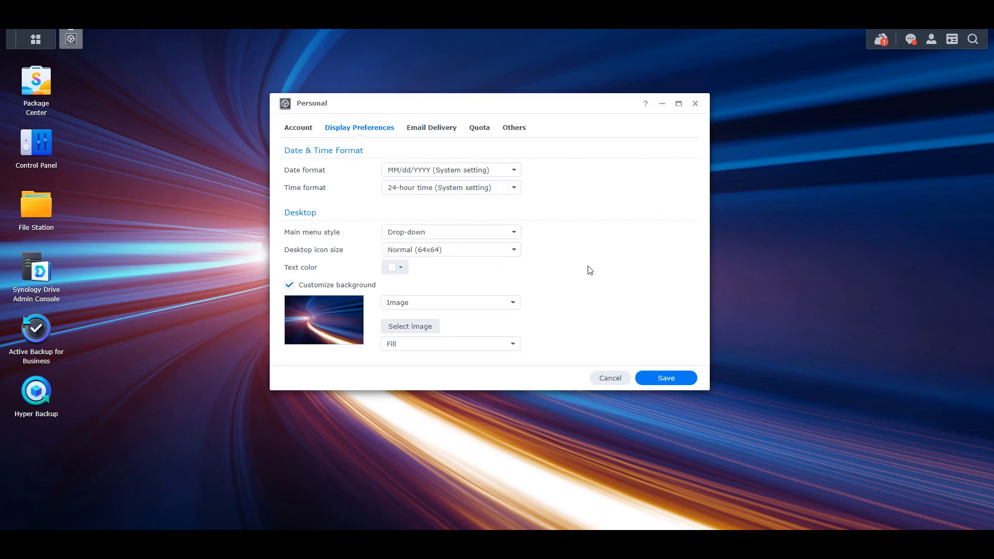
# - Enable 'Resume DSM to my previous logout status when signed in' under Others and save
pyautogui.click(515, 127)
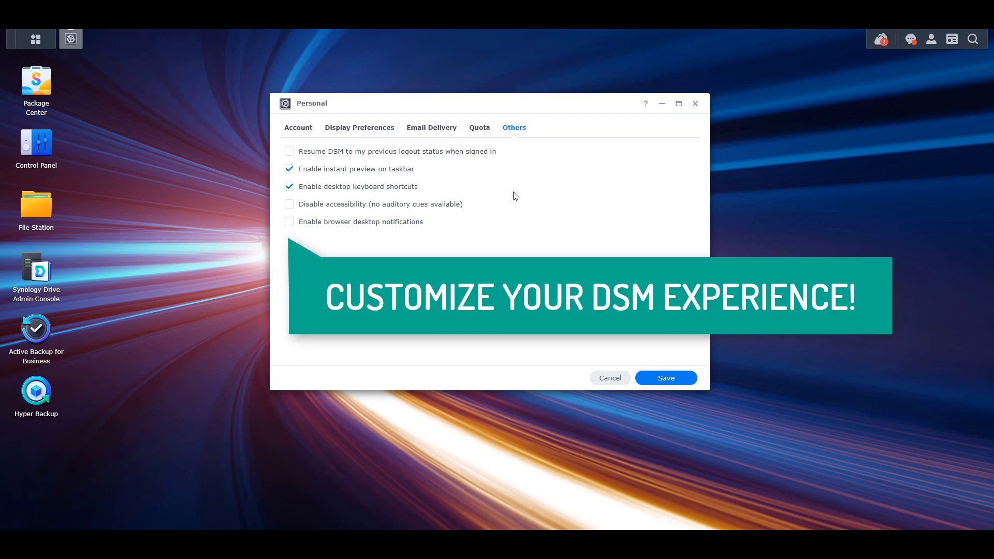
pyautogui.moveTo(515, 211)
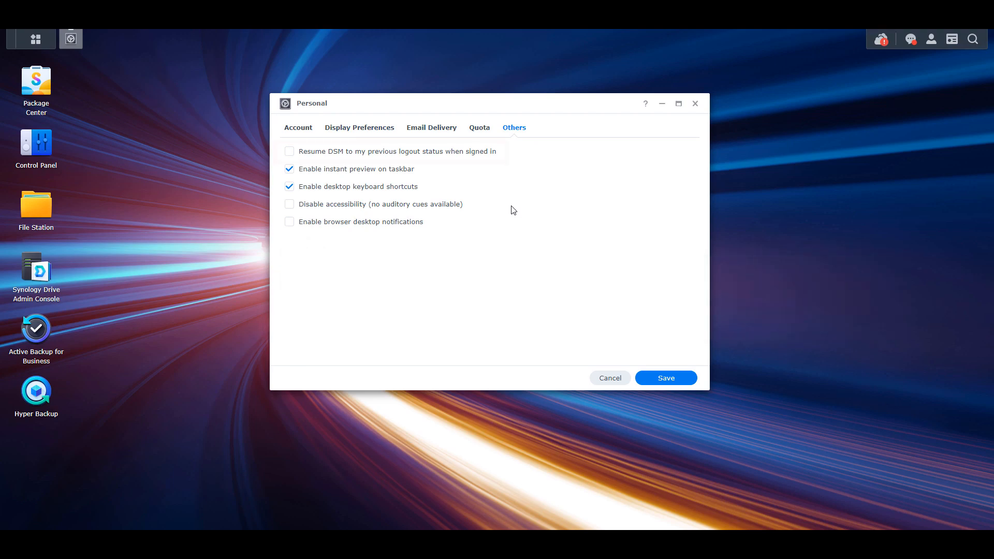
pyautogui.click(290, 151)
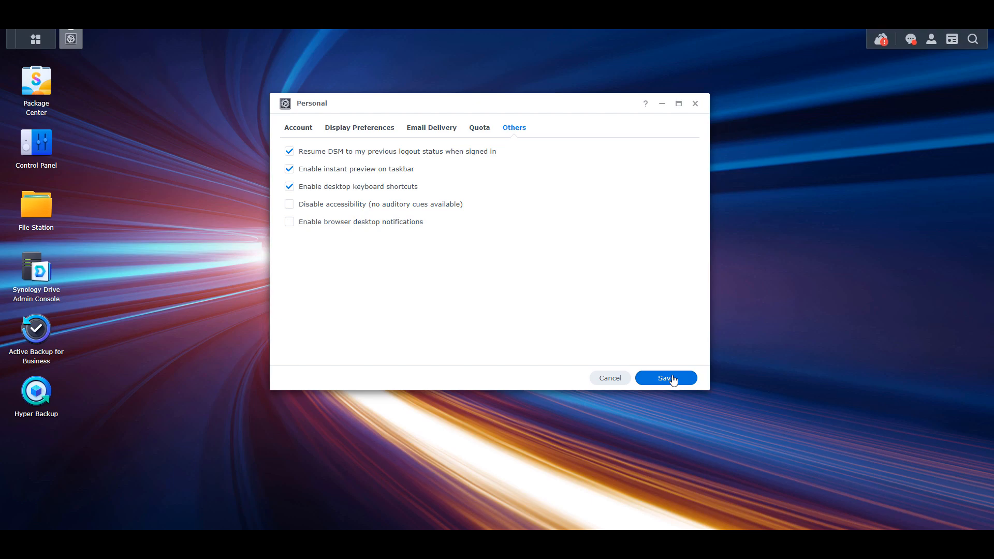
pyautogui.click(664, 377)
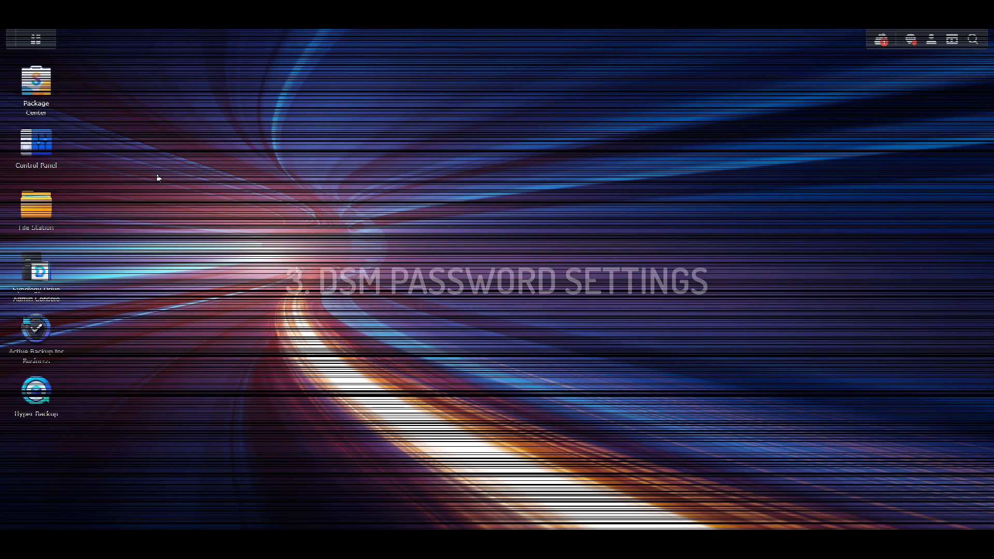
# - Allow non-administrator users to reset forgotten passwords via email in User & Group Advanced
pyautogui.doubleClick(36, 142)
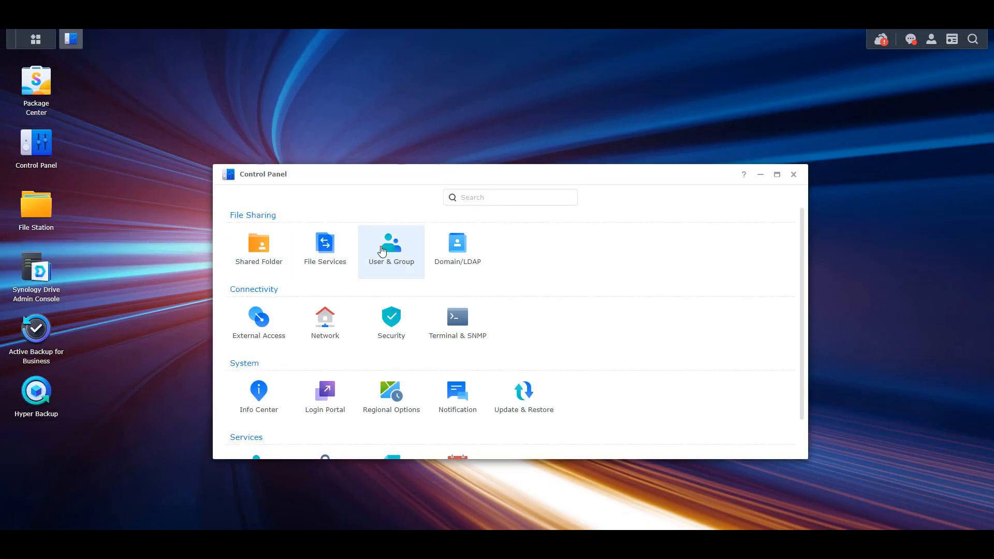
pyautogui.click(391, 248)
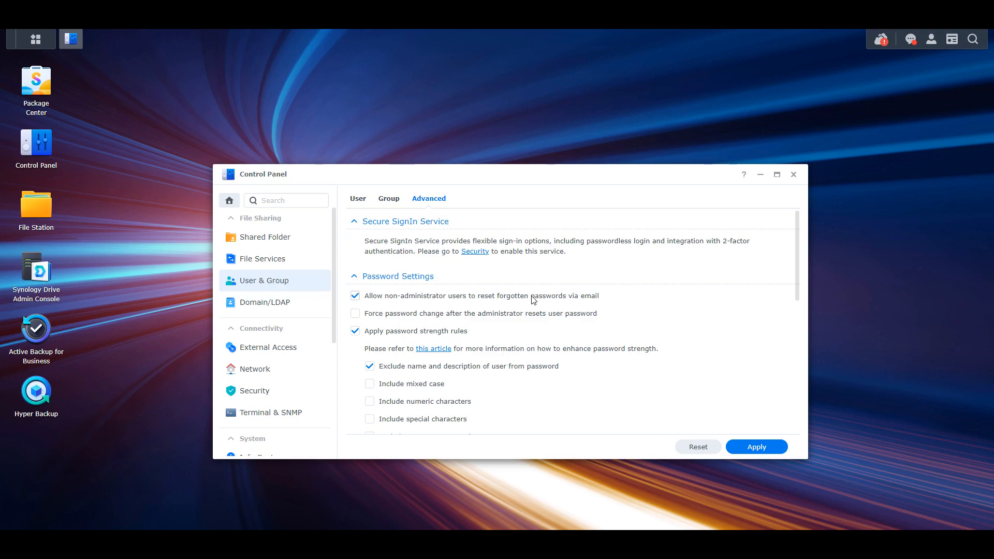
pyautogui.scroll(-3)
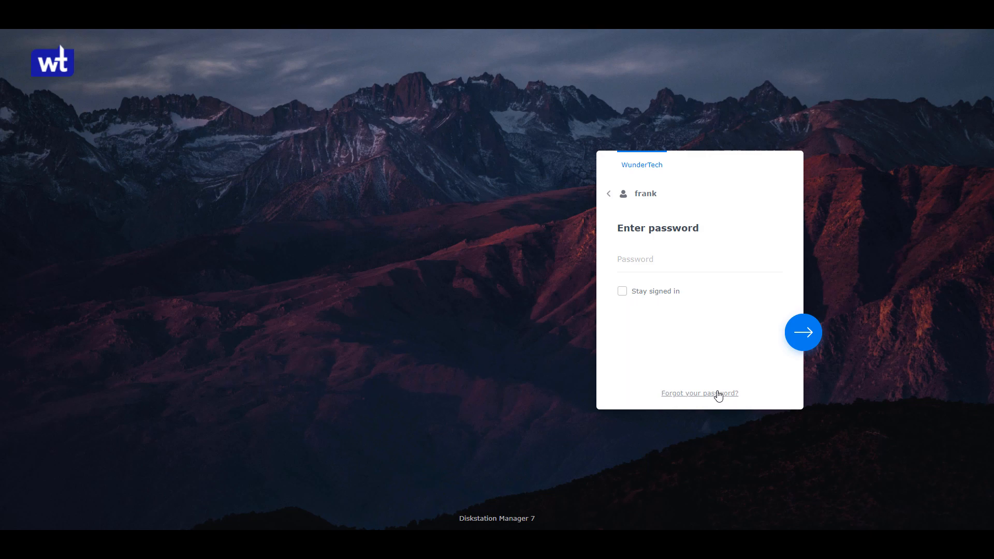
# - Request a forgotten-password reset for frank, then cancel his account edit back to the user list
pyautogui.click(698, 394)
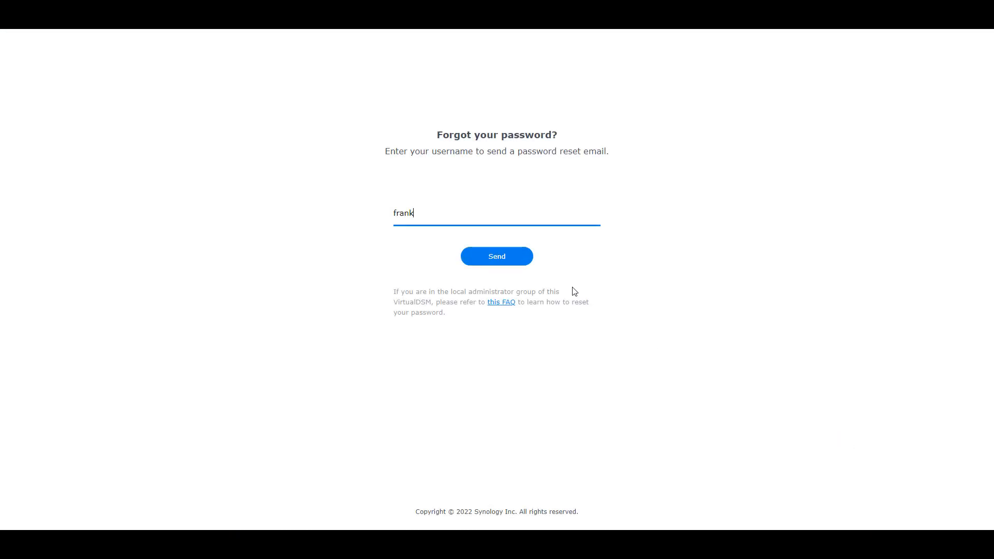
pyautogui.click(495, 256)
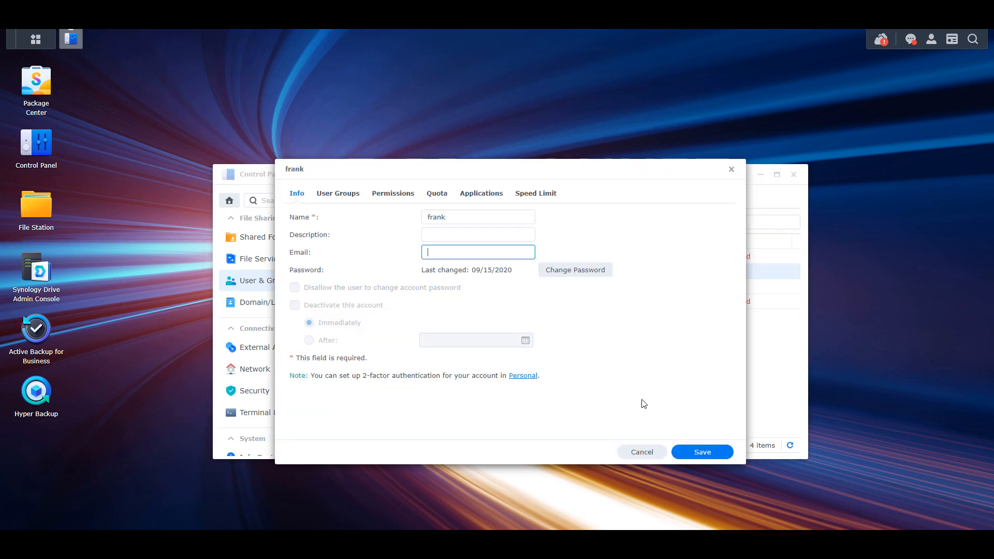
pyautogui.moveTo(641, 452)
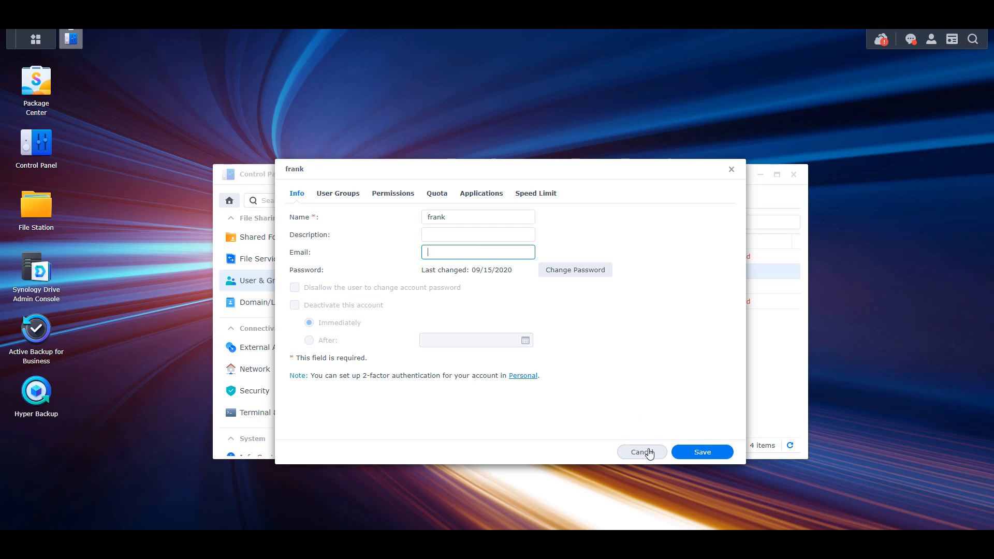
pyautogui.click(641, 452)
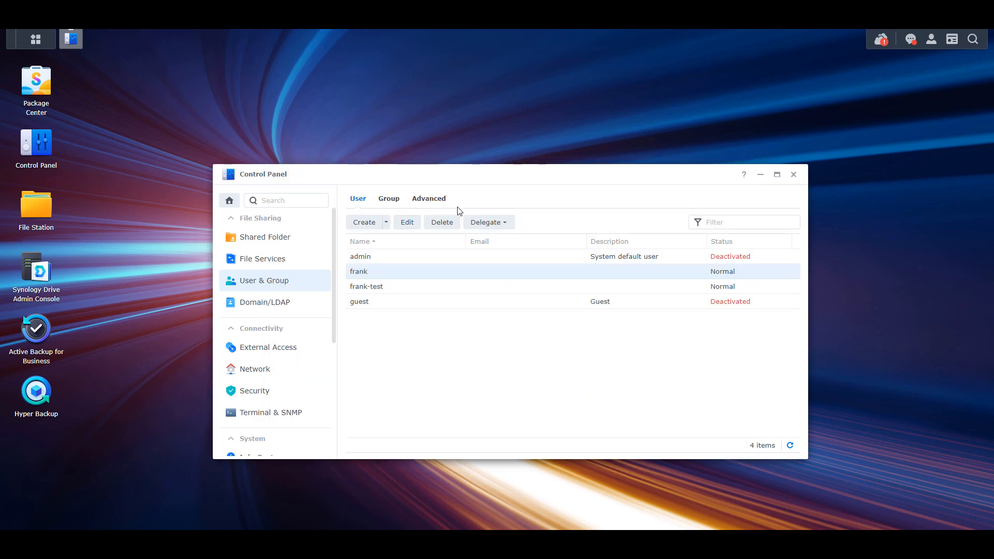
# - Review the password strength rules and 30-day expiration, then move to the Security settings
pyautogui.click(429, 199)
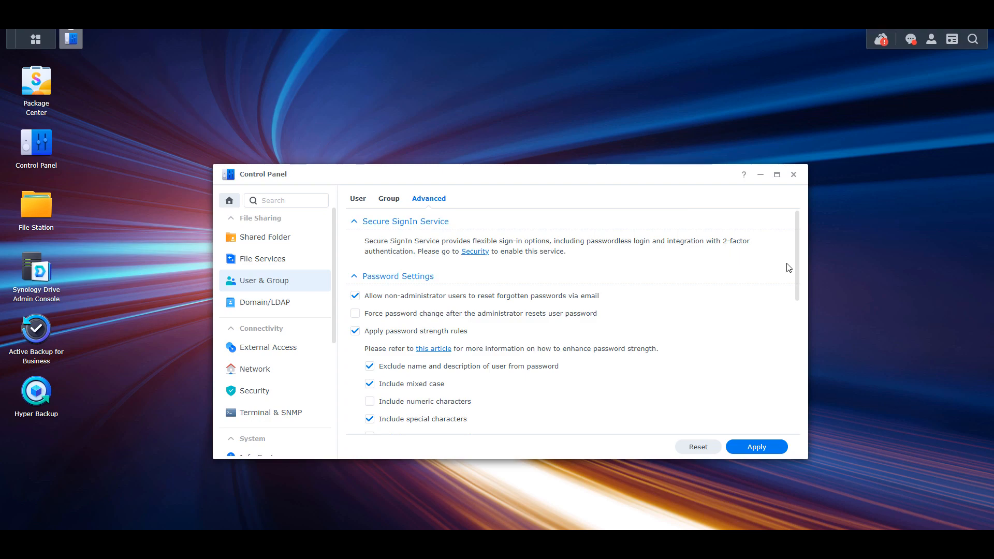
pyautogui.scroll(-3)
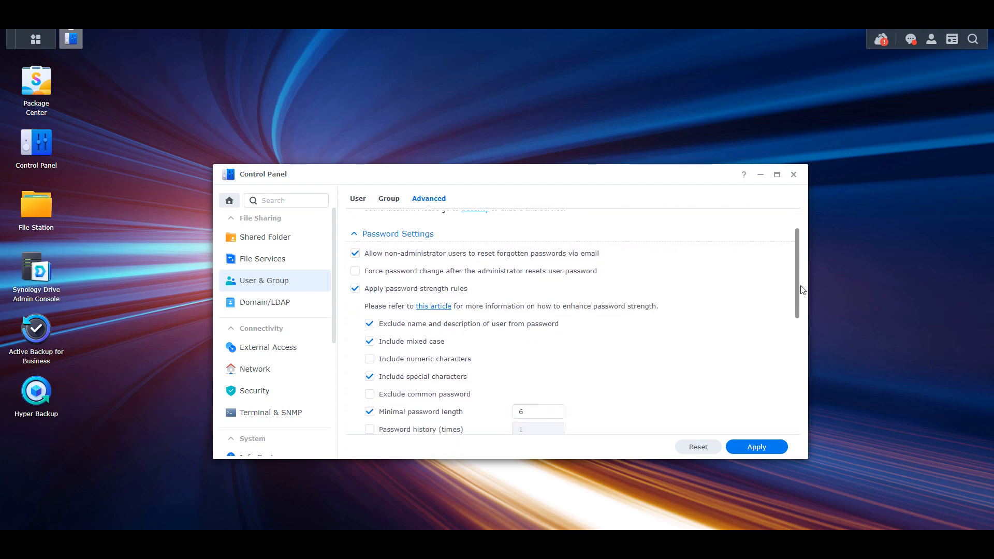
pyautogui.scroll(-3)
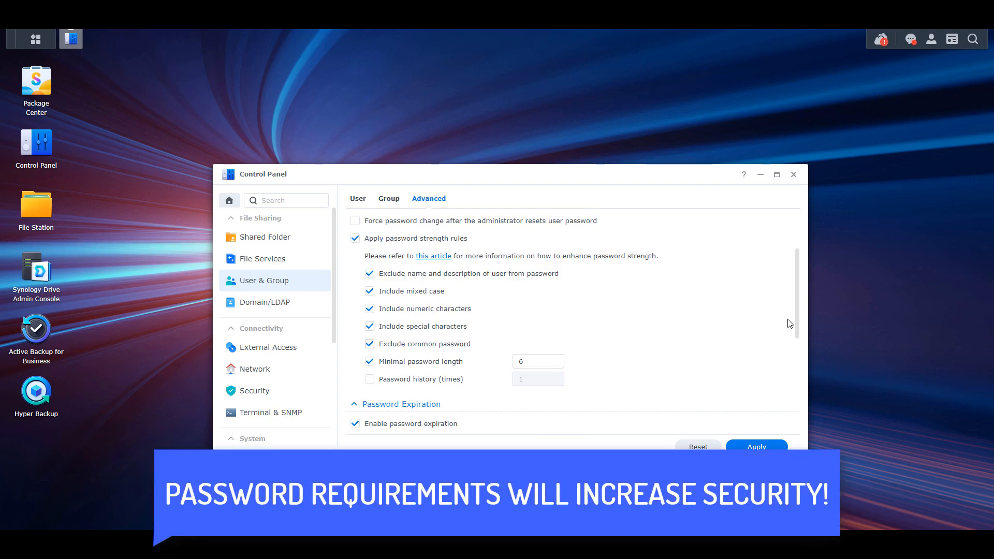
pyautogui.scroll(-3)
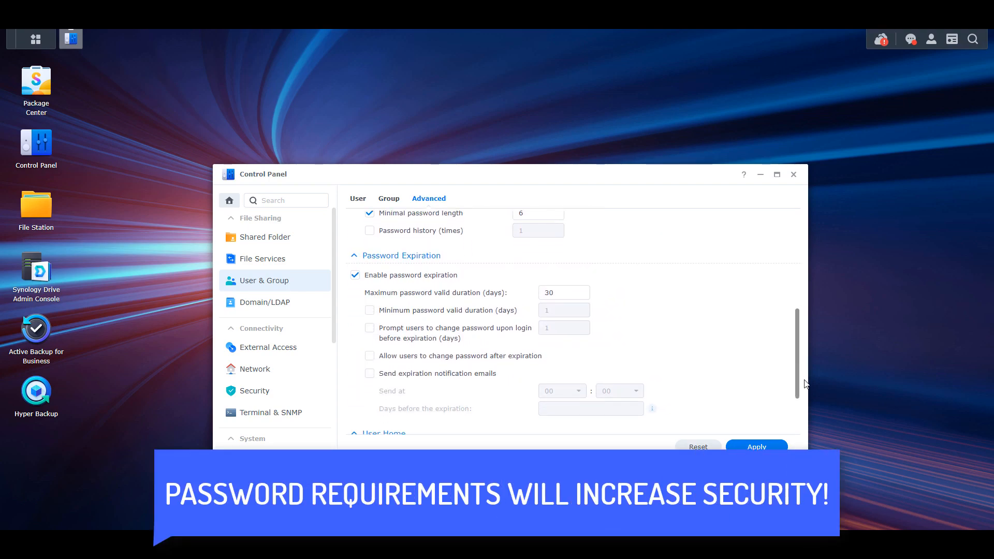
pyautogui.scroll(-3)
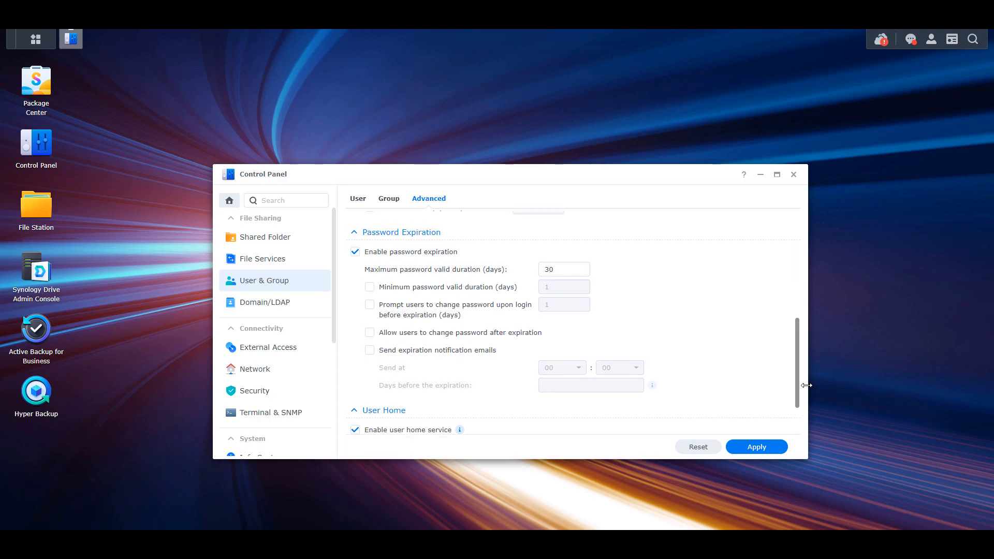
pyautogui.click(255, 390)
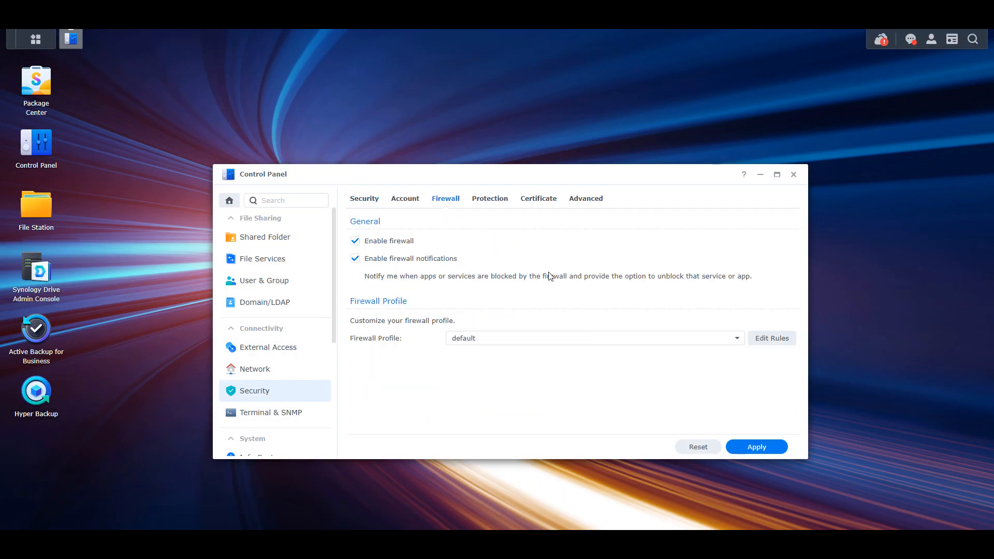
# - Show the default firewall profile's rules for LAN 1 and then VPN
pyautogui.click(770, 337)
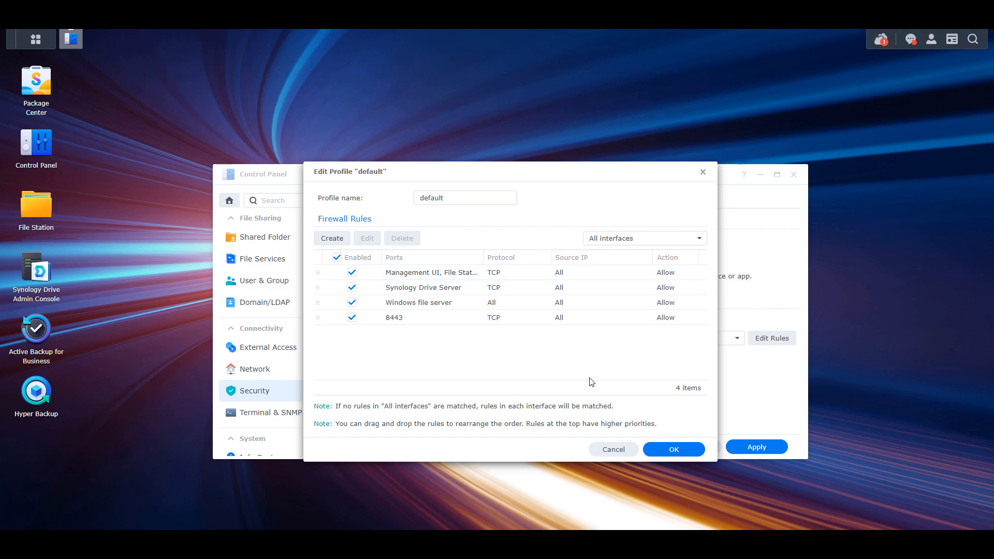
pyautogui.click(643, 238)
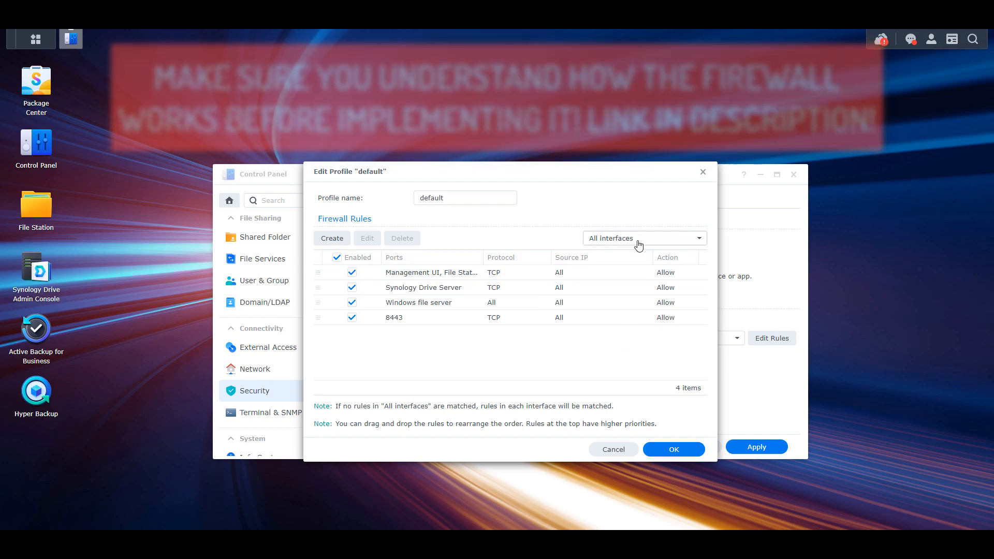
pyautogui.click(642, 238)
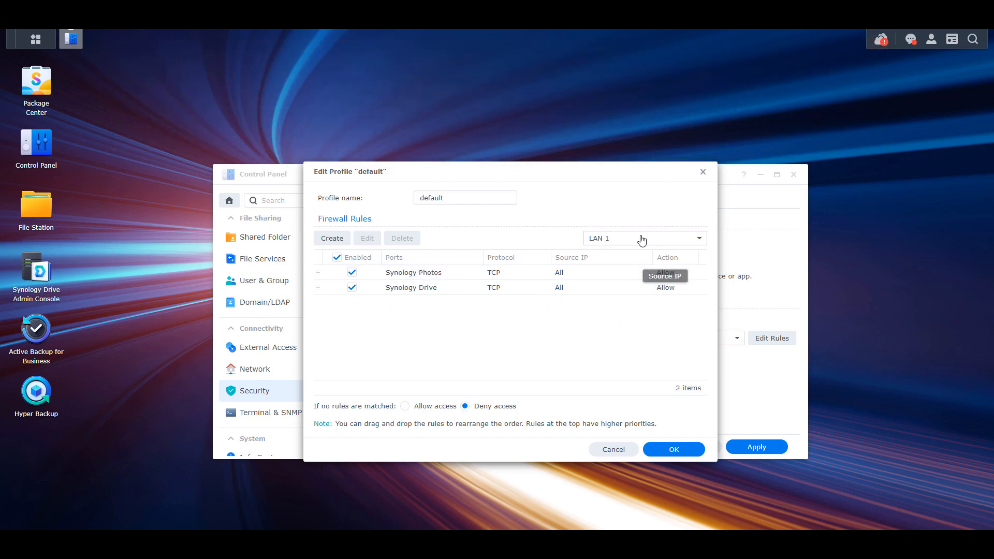
pyautogui.click(642, 238)
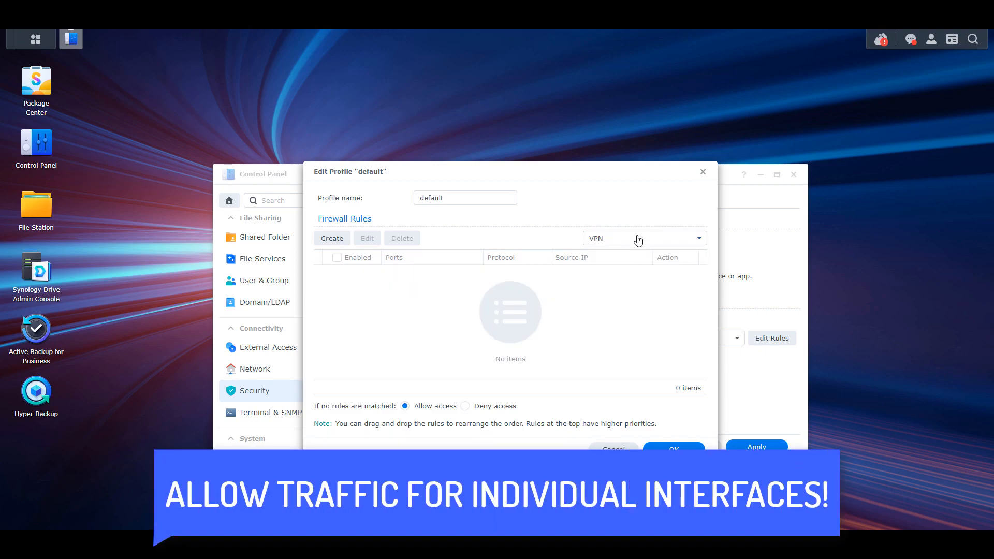
# - Compare LAN 1 once more and return to the rules for all interfaces
pyautogui.click(643, 238)
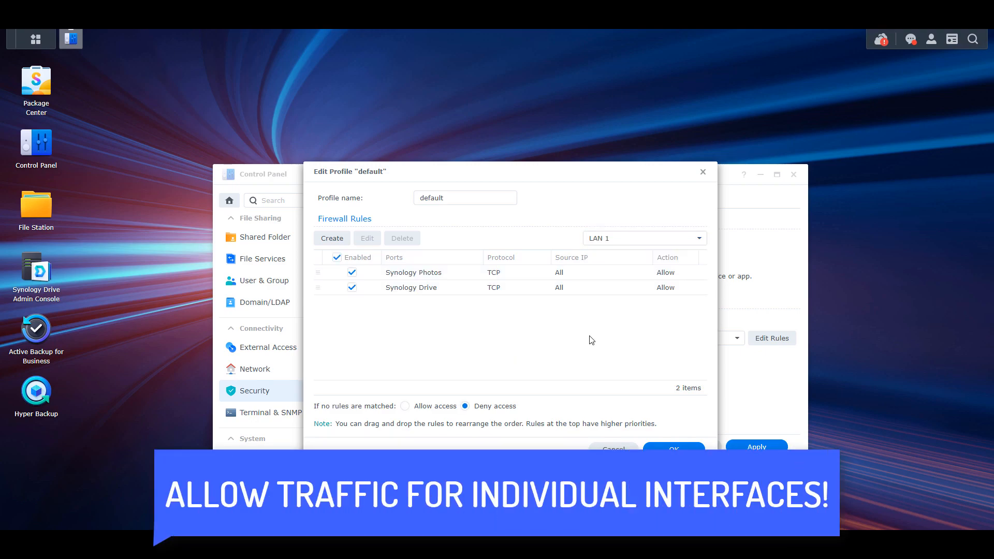
pyautogui.click(642, 238)
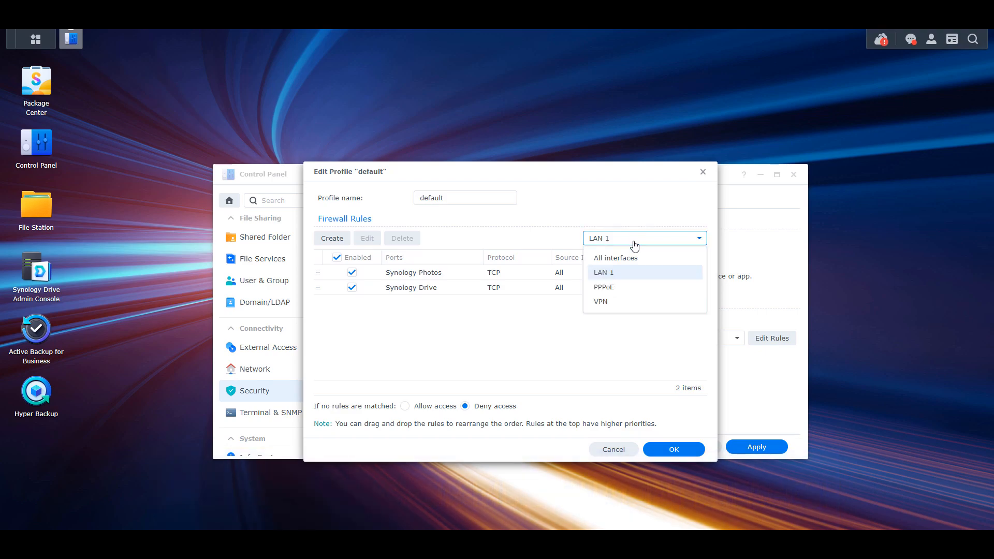
pyautogui.click(614, 258)
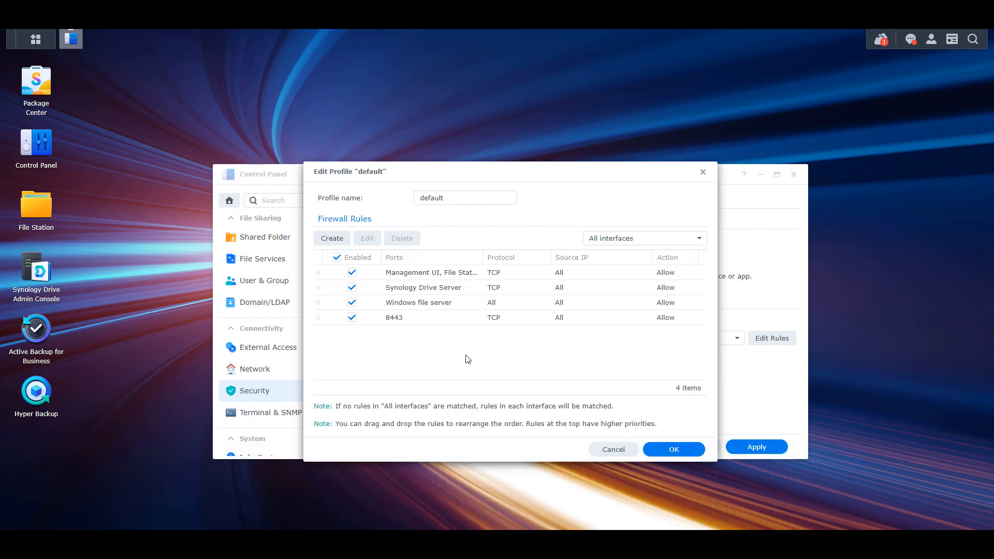
pyautogui.moveTo(612, 273)
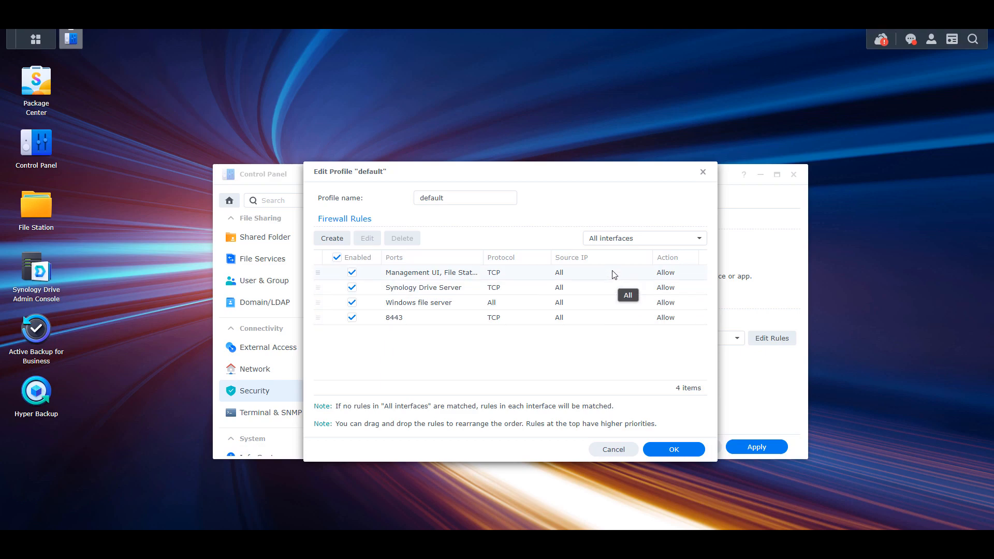
pyautogui.moveTo(611, 349)
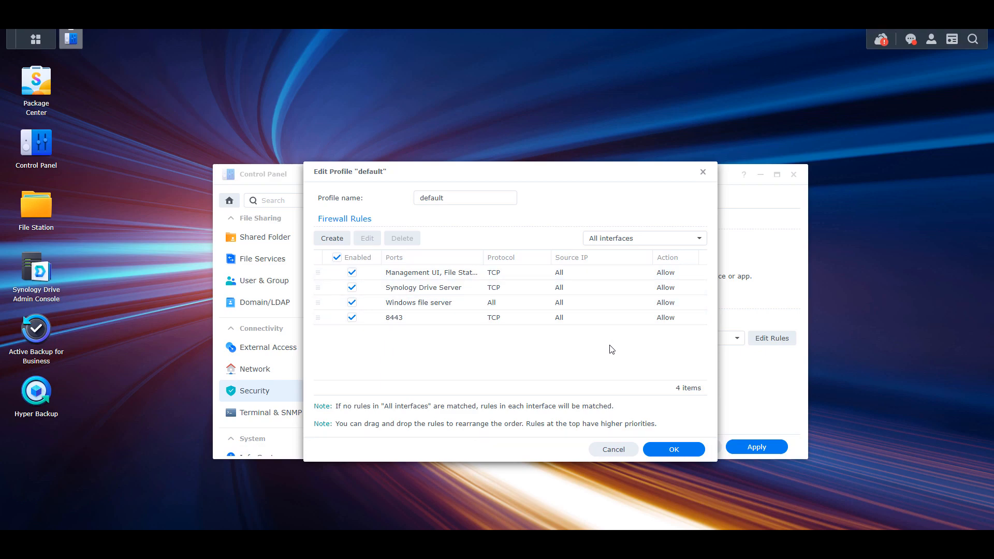
pyautogui.moveTo(632, 309)
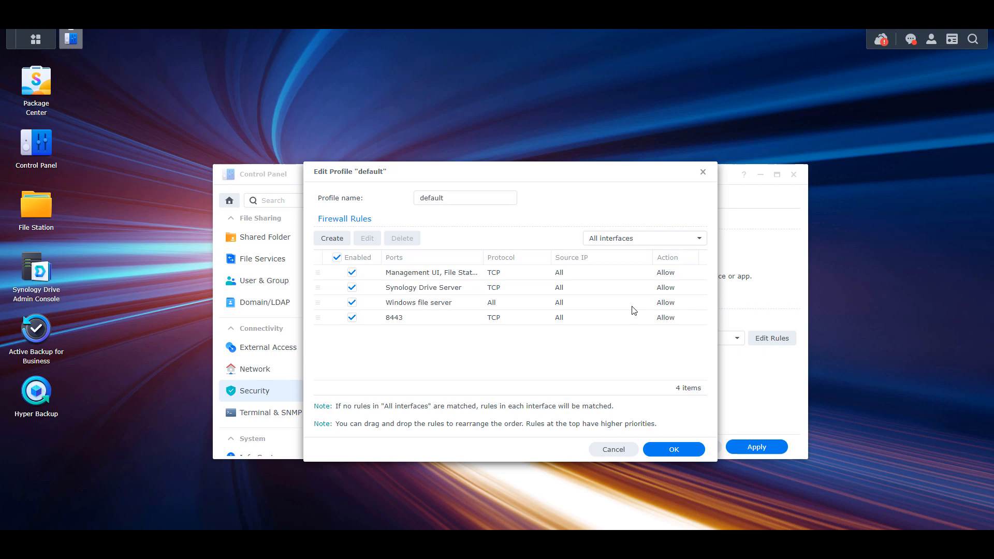
# - Confirm the LAN 1 rules allowing only Synology Photos and Synology Drive with other access denied
pyautogui.click(642, 238)
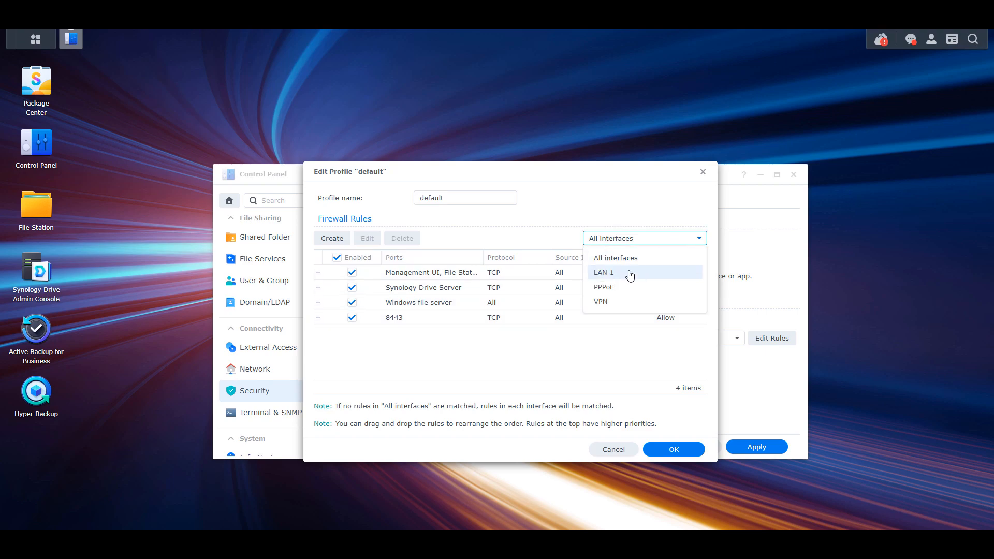
pyautogui.click(602, 273)
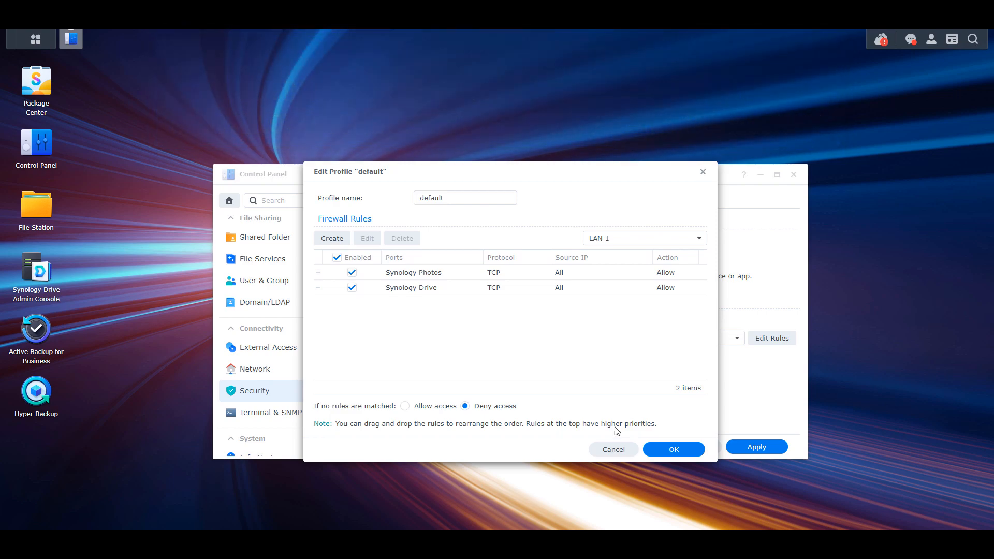
pyautogui.click(673, 448)
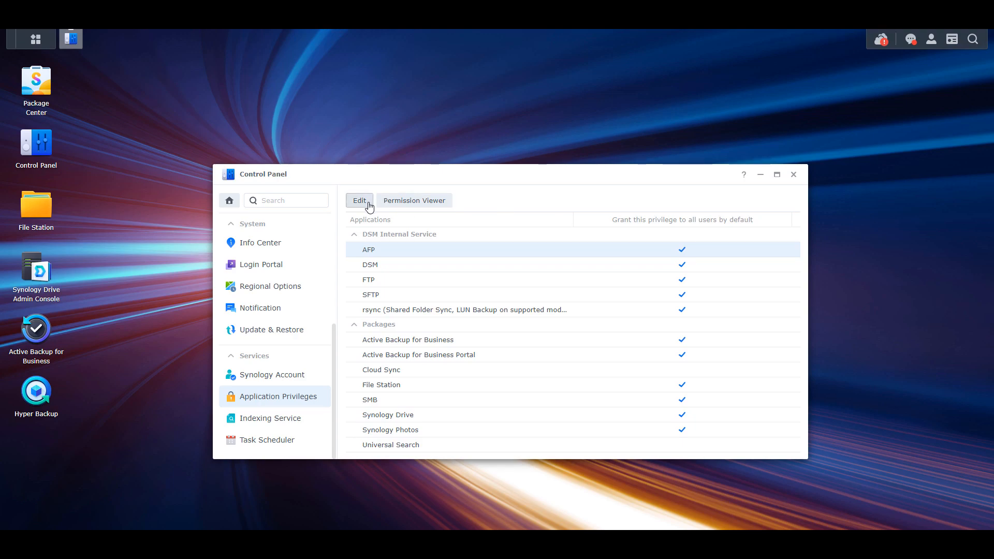
# - Stop granting AFP to all users by default and save the privilege change
pyautogui.click(359, 200)
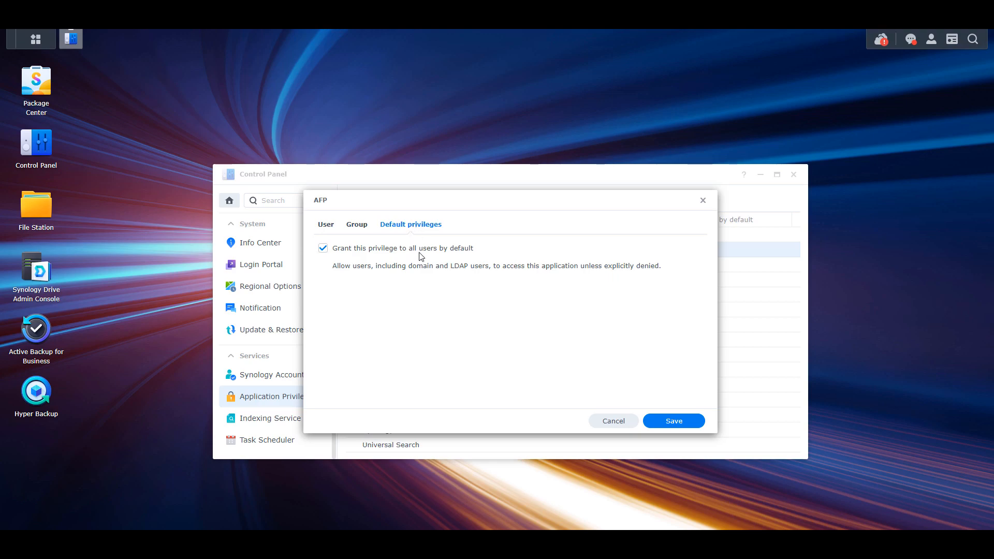
pyautogui.click(323, 247)
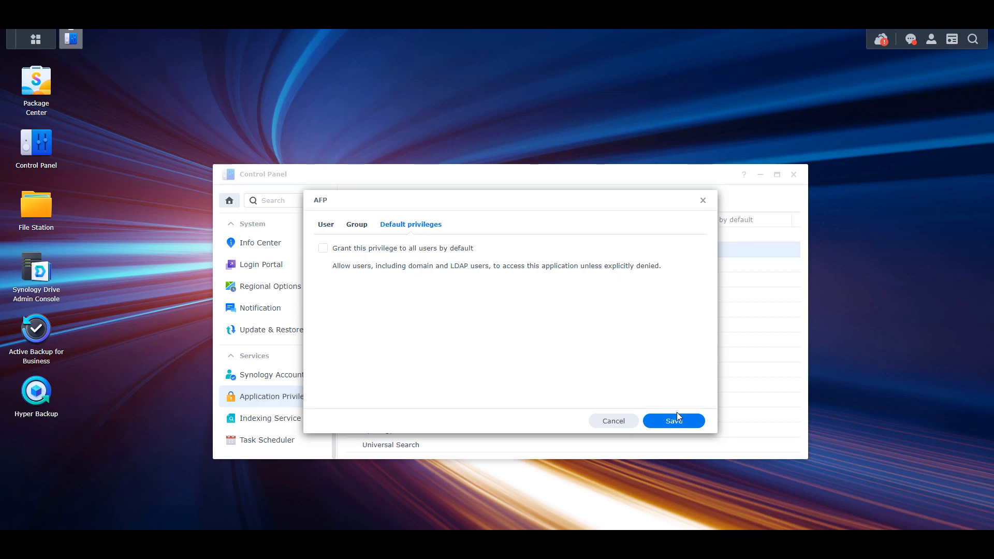
pyautogui.click(673, 421)
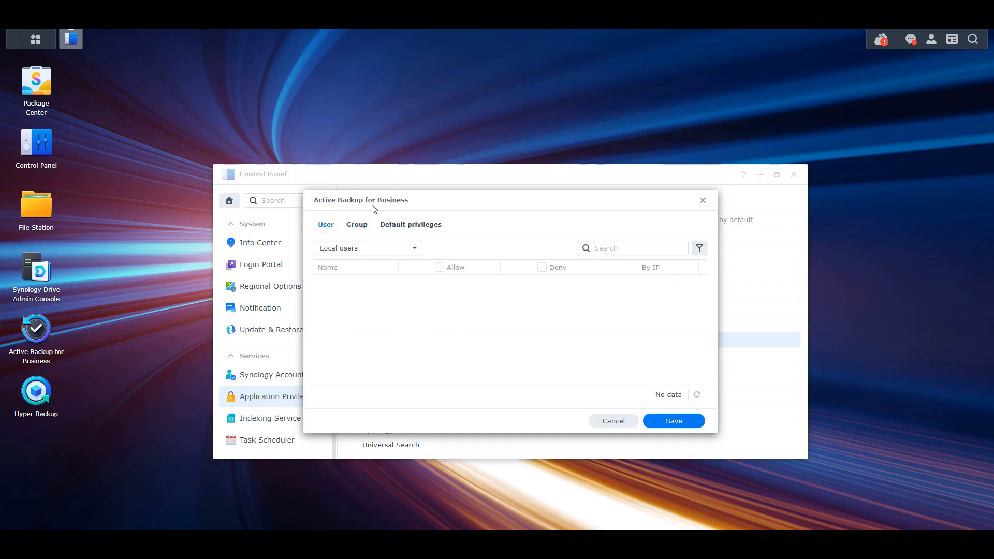
pyautogui.click(411, 223)
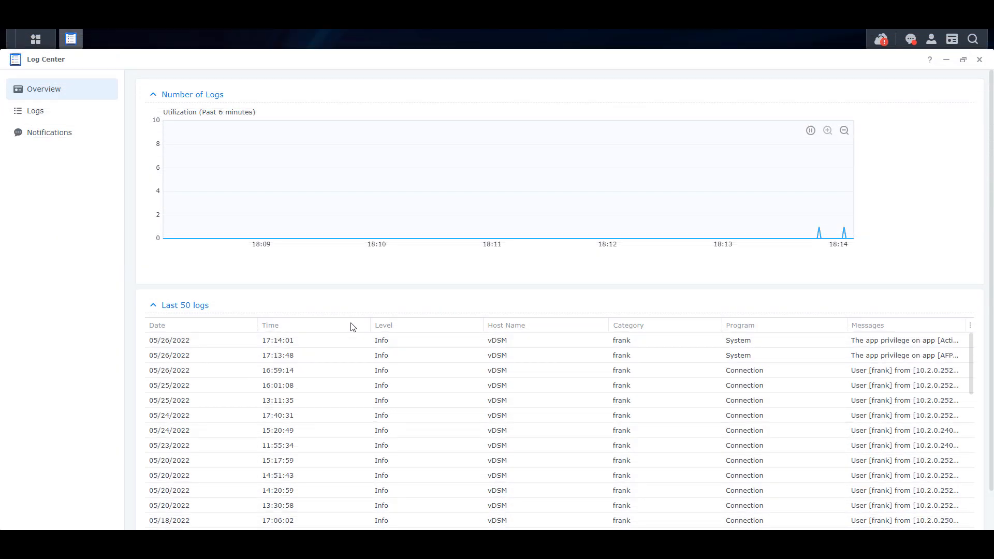
pyautogui.moveTo(105, 279)
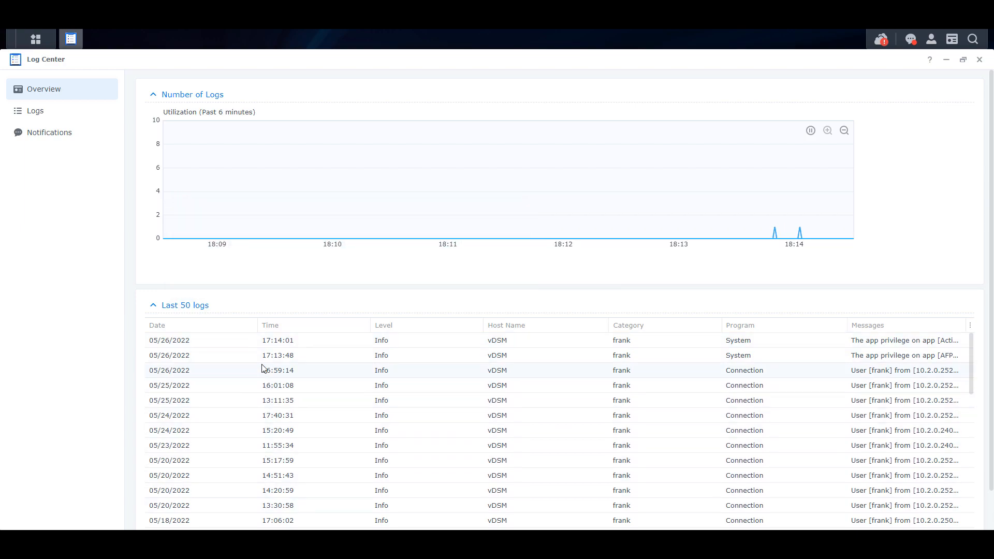
pyautogui.moveTo(72, 290)
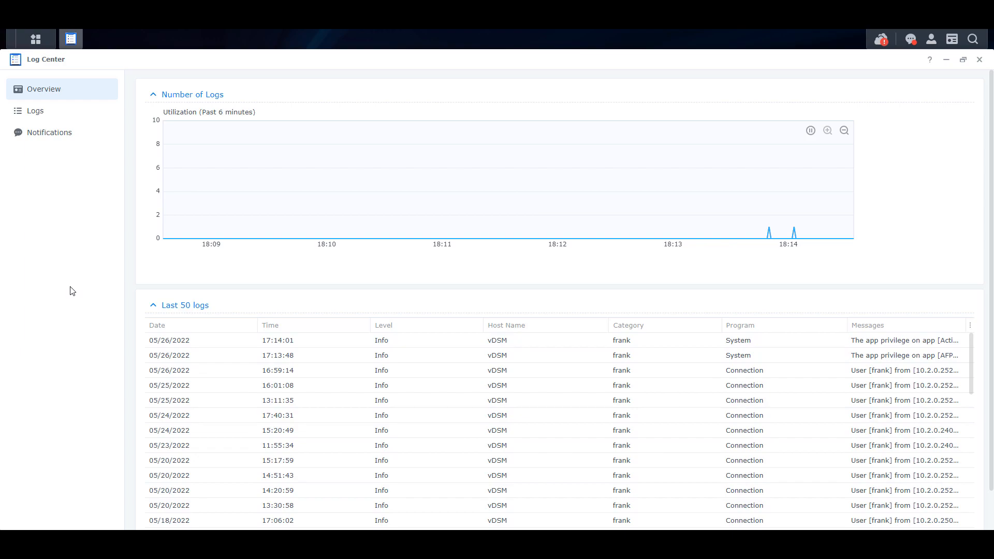
pyautogui.moveTo(87, 288)
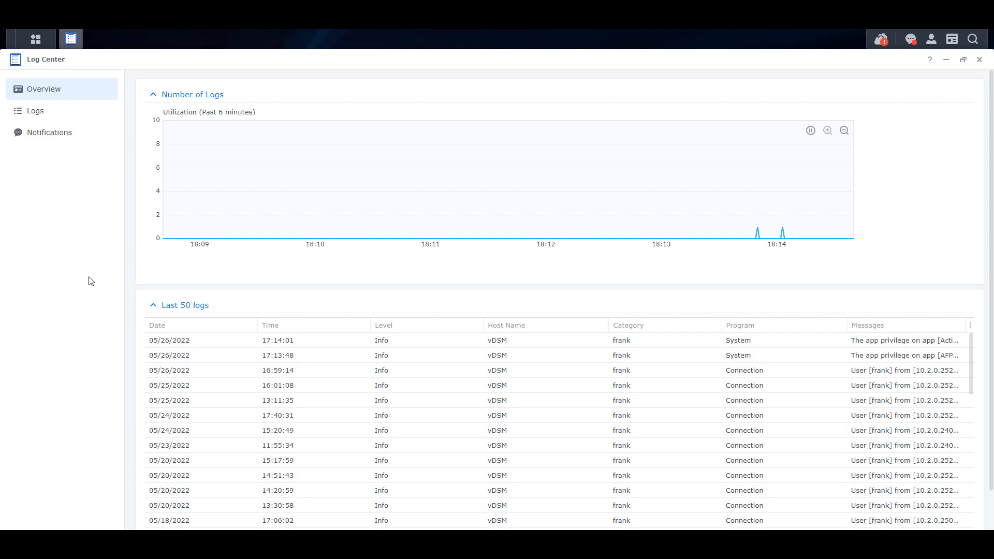
pyautogui.moveTo(176, 318)
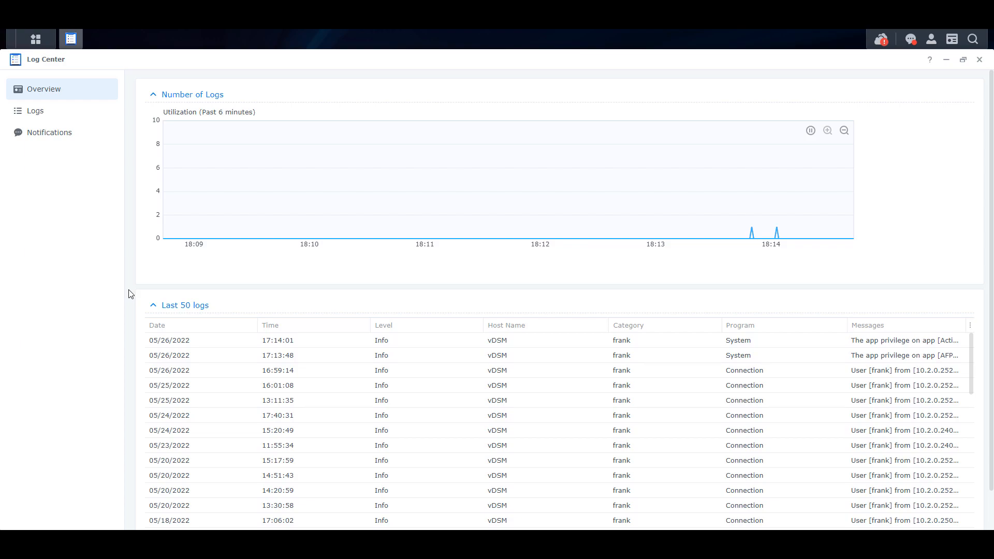
# - Scroll the Log Center overview to review the last 50 logs
pyautogui.scroll(-3)
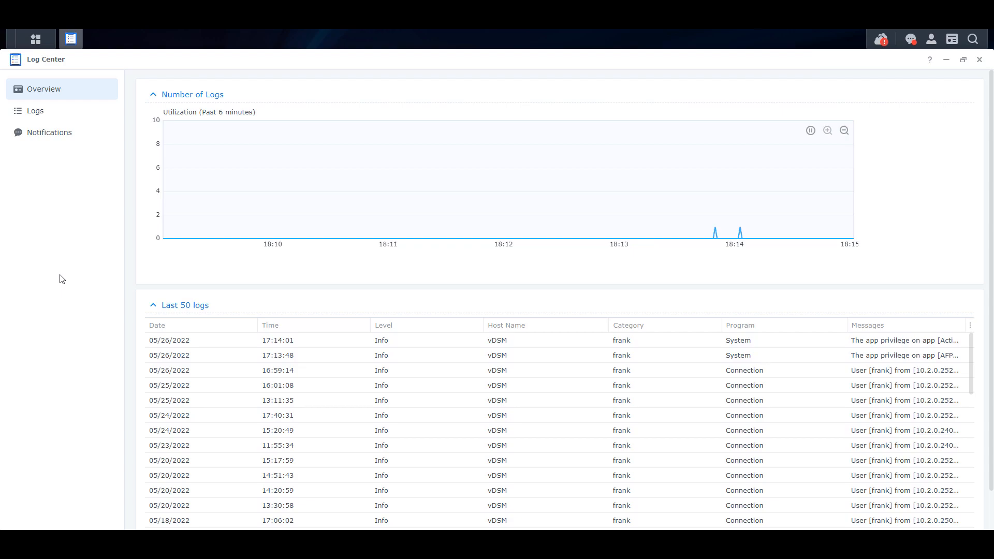
pyautogui.moveTo(50, 170)
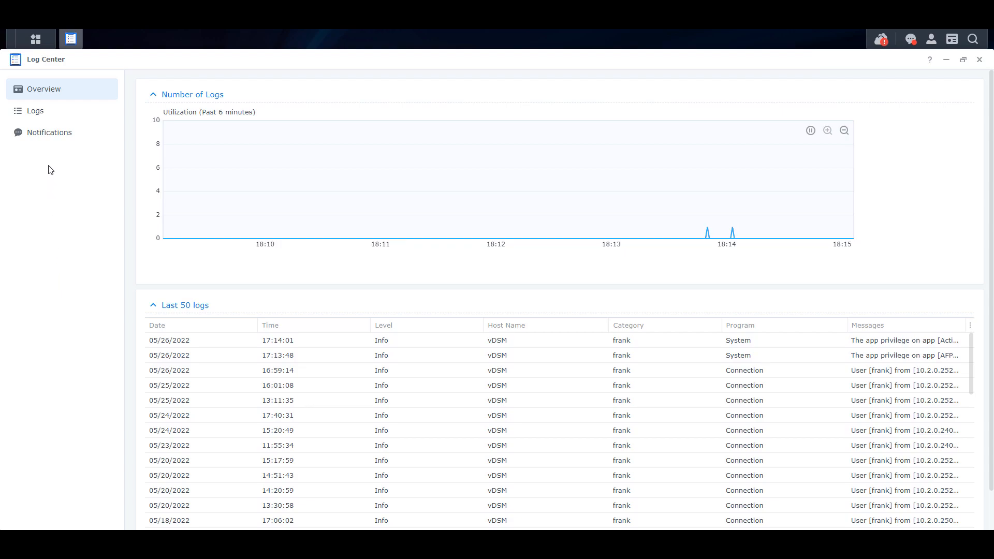
# - Enable the severity rule in Log Center notifications with Error, Critical, Alert, Emergency selected
pyautogui.click(48, 131)
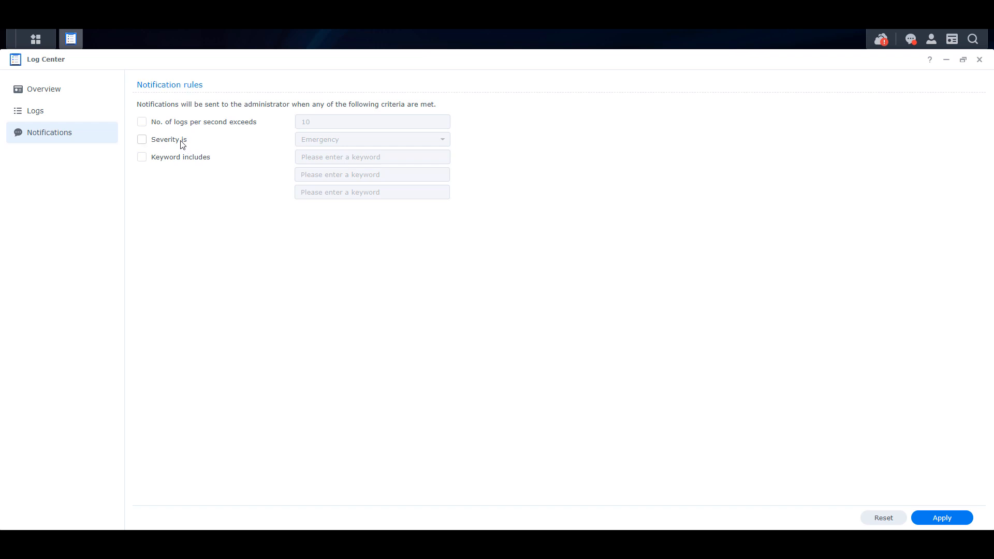
pyautogui.click(142, 139)
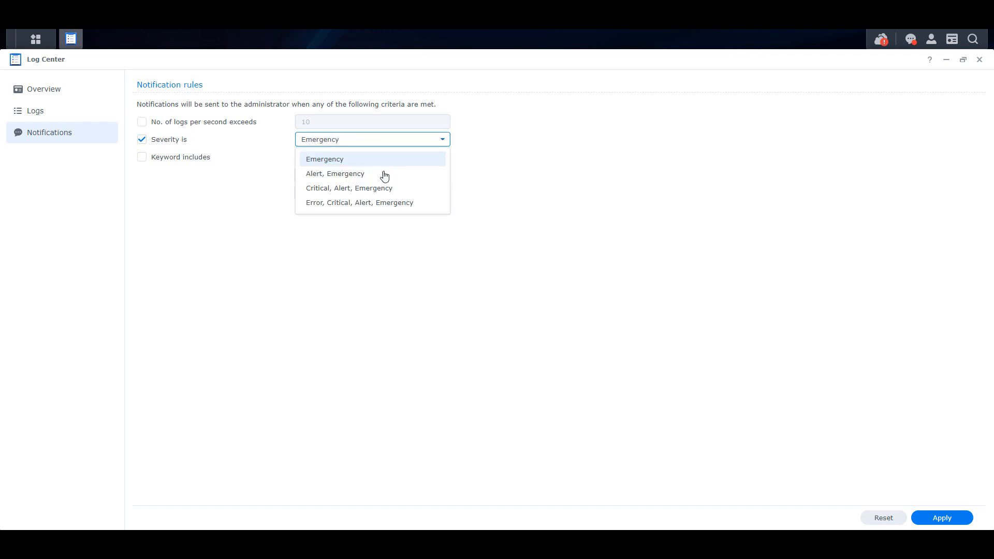
pyautogui.click(358, 202)
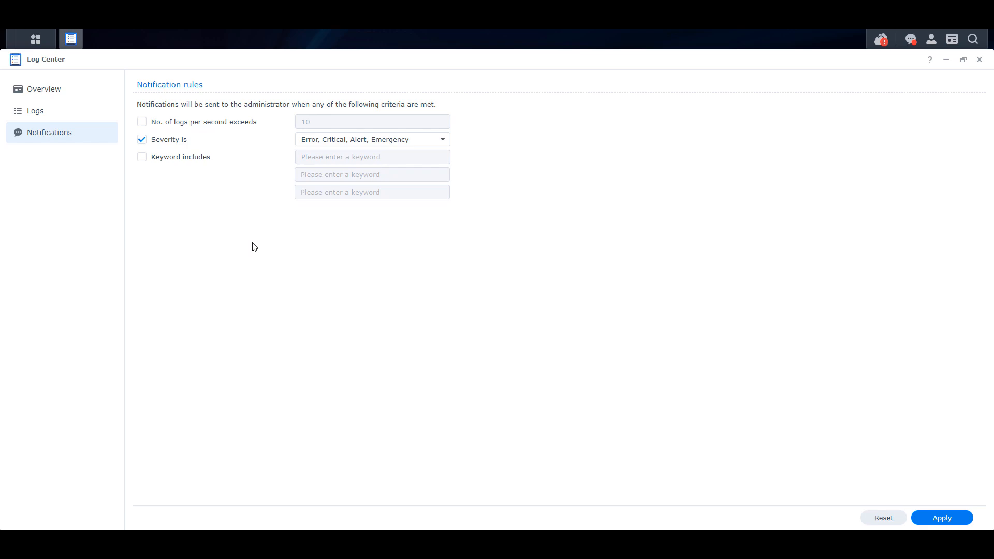
pyautogui.moveTo(250, 247)
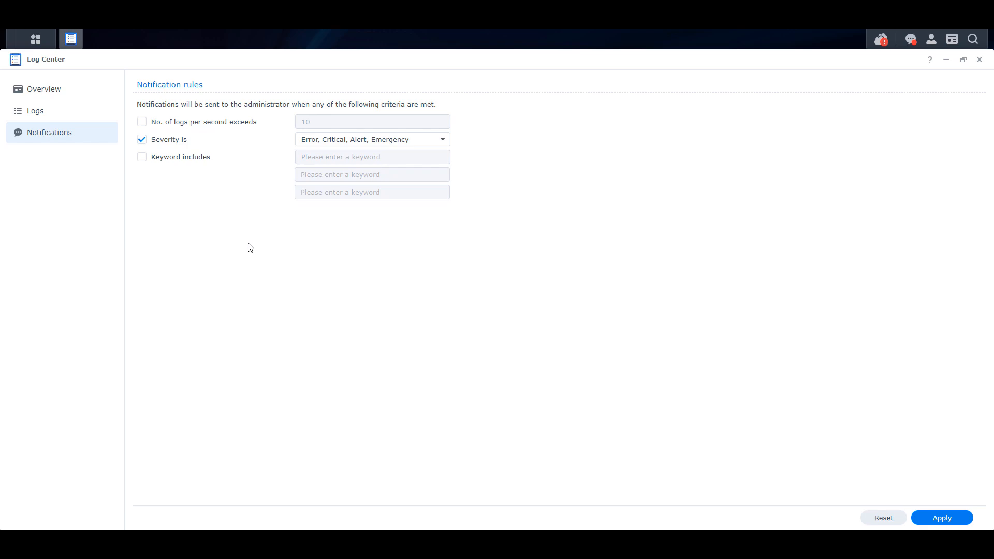
pyautogui.moveTo(262, 241)
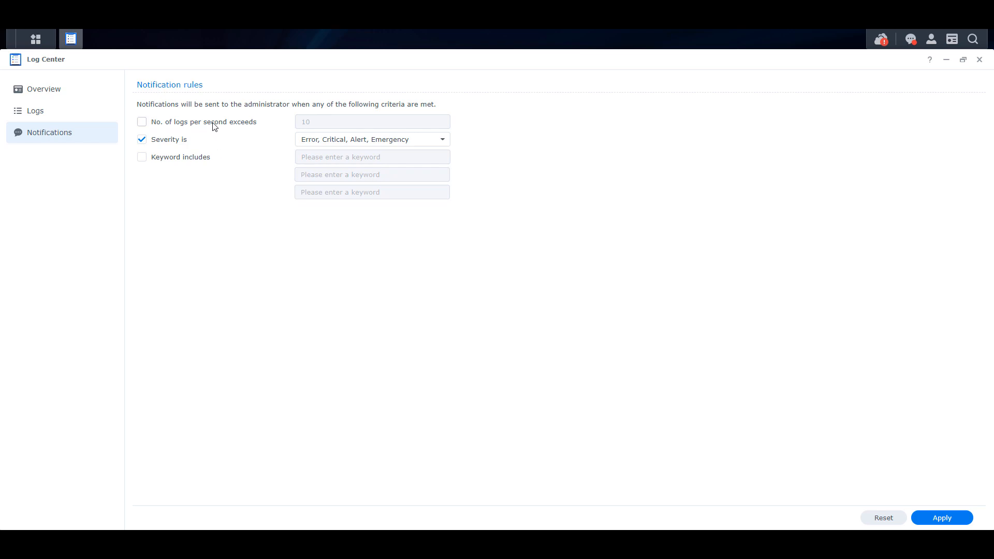
# - Leave the logs-per-second criterion unticked and apply the notification rules
pyautogui.click(142, 123)
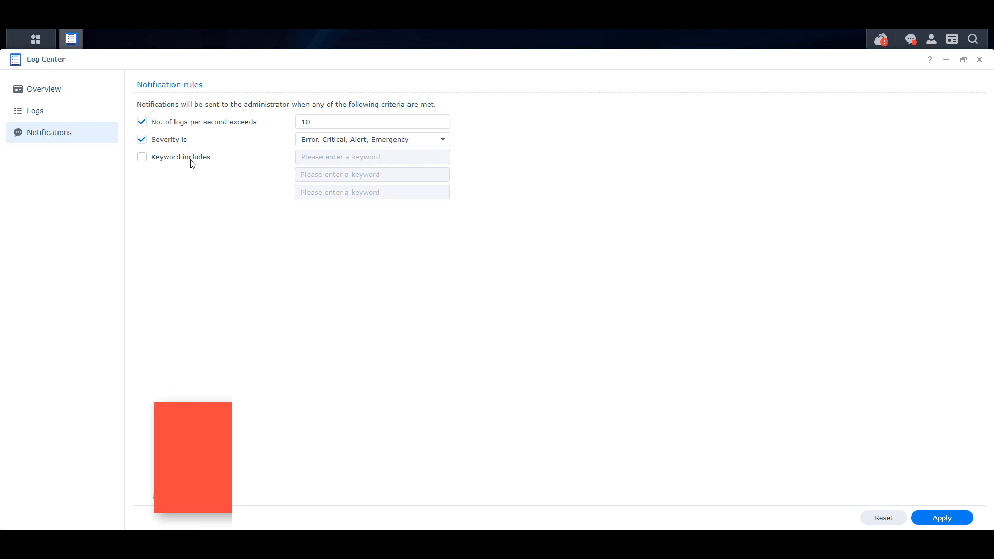
pyautogui.click(142, 156)
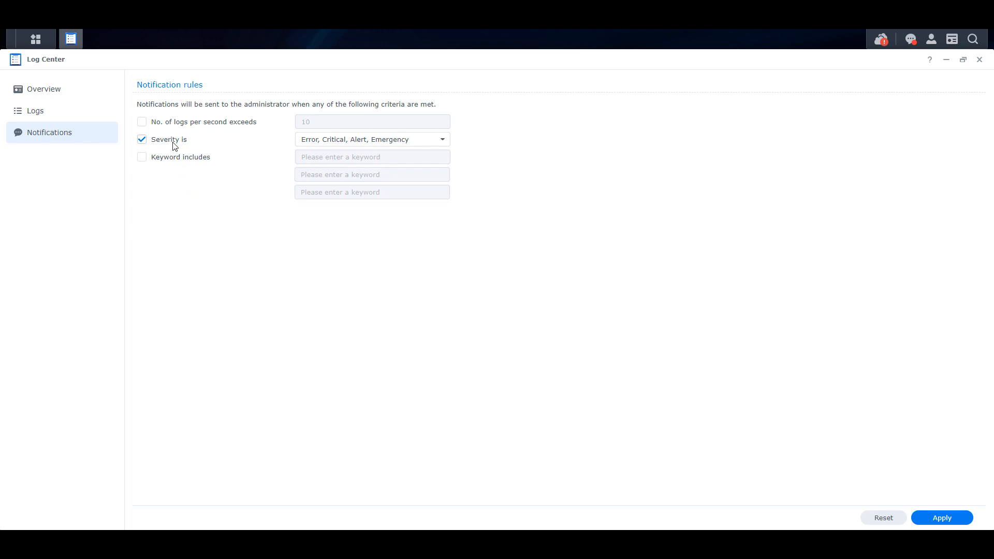
pyautogui.moveTo(488, 328)
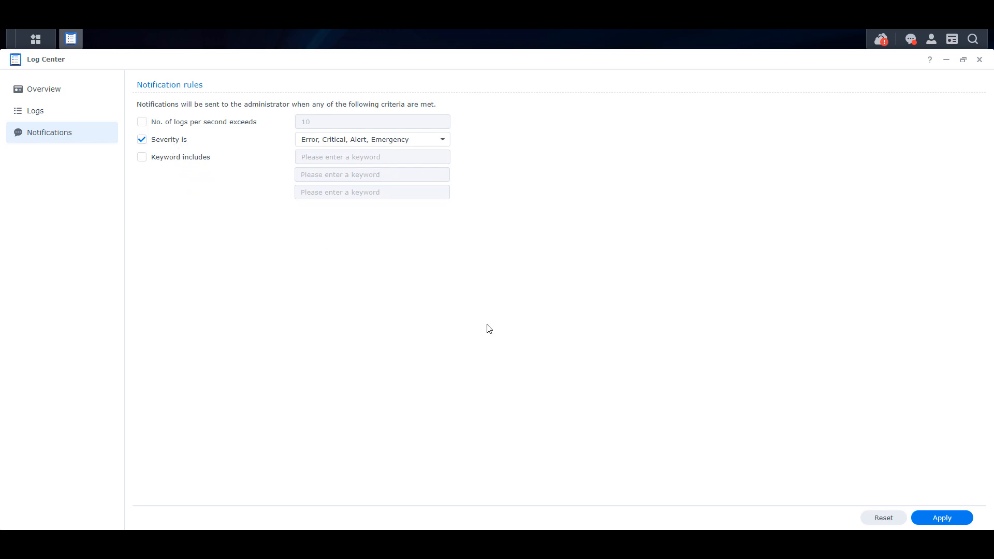
pyautogui.moveTo(517, 326)
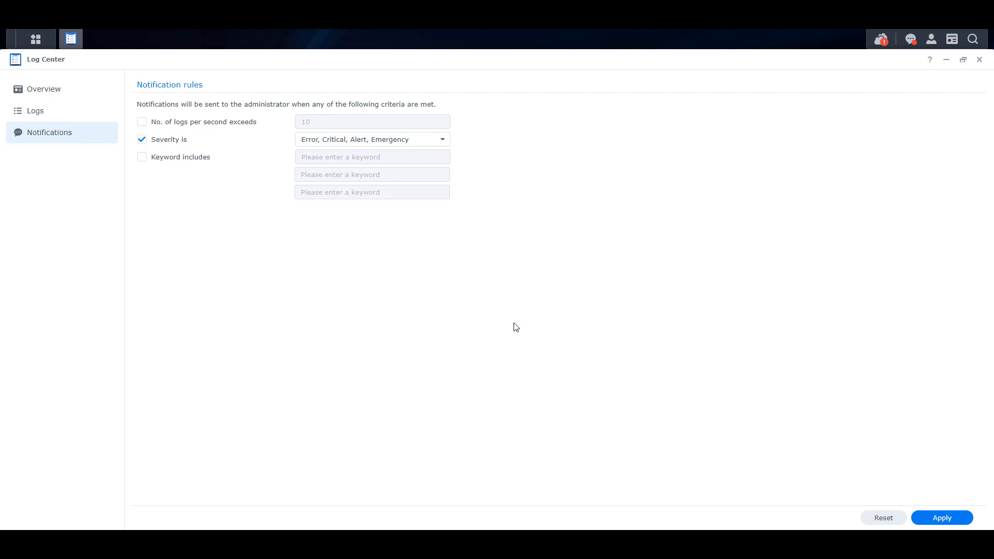
pyautogui.click(941, 518)
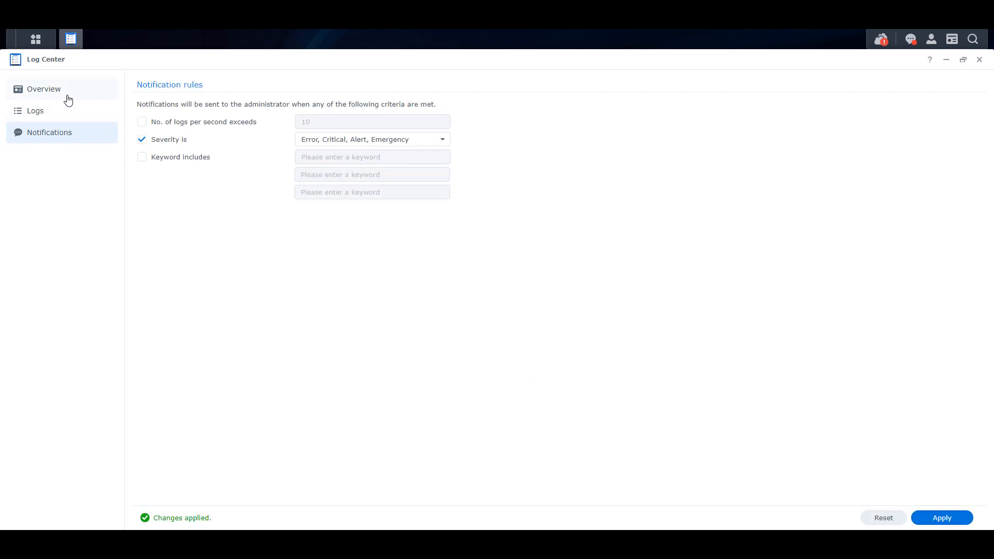
# - Return to the Log Center overview and close Log Center
pyautogui.click(44, 89)
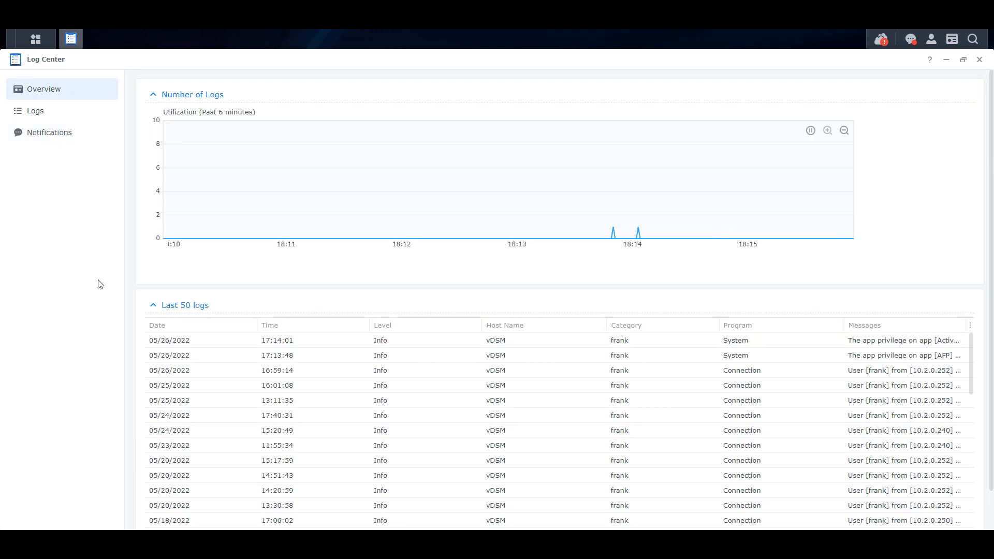
pyautogui.moveTo(704, 157)
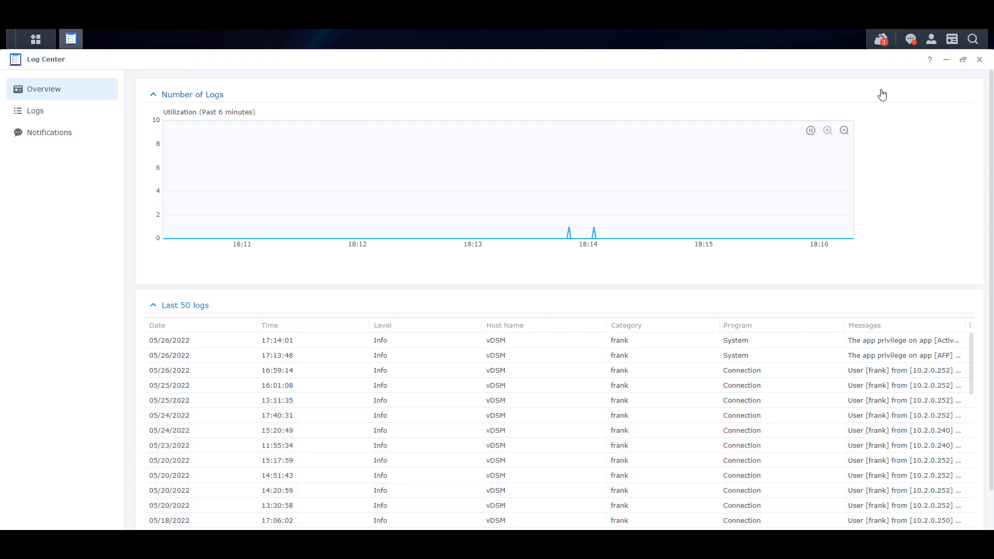
pyautogui.click(981, 59)
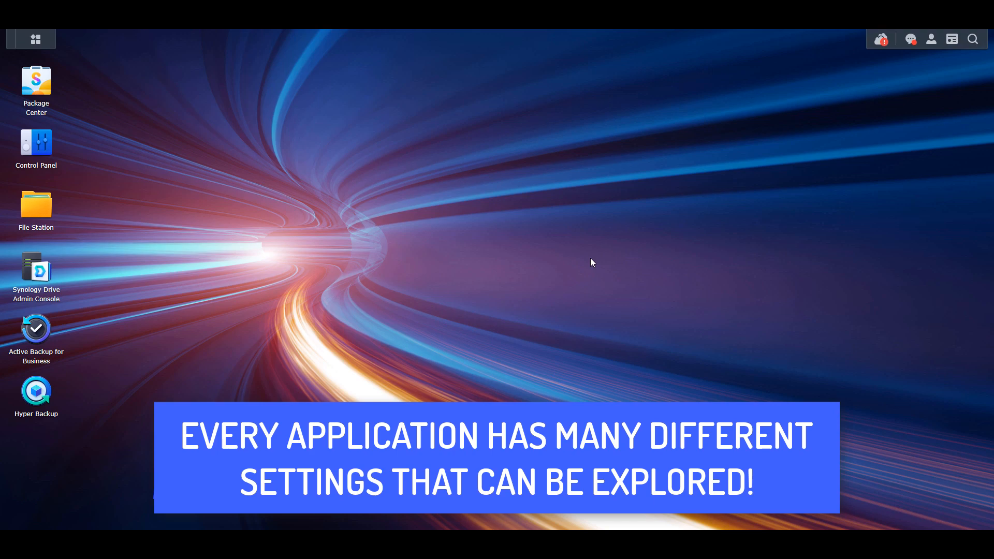
pyautogui.moveTo(45, 269)
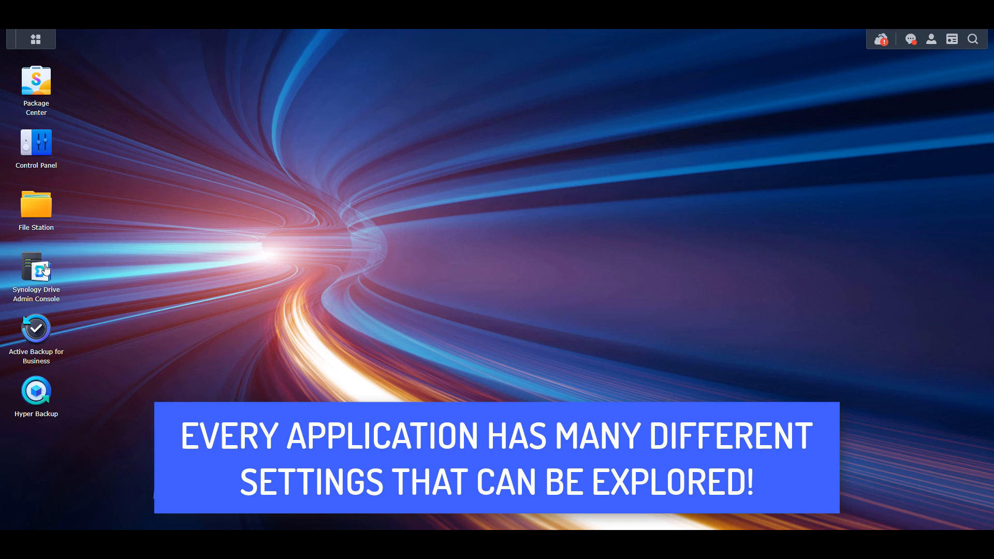
# - Launch Synology Drive Admin Console settings, review the Sharing tab, and return to General
pyautogui.doubleClick(36, 269)
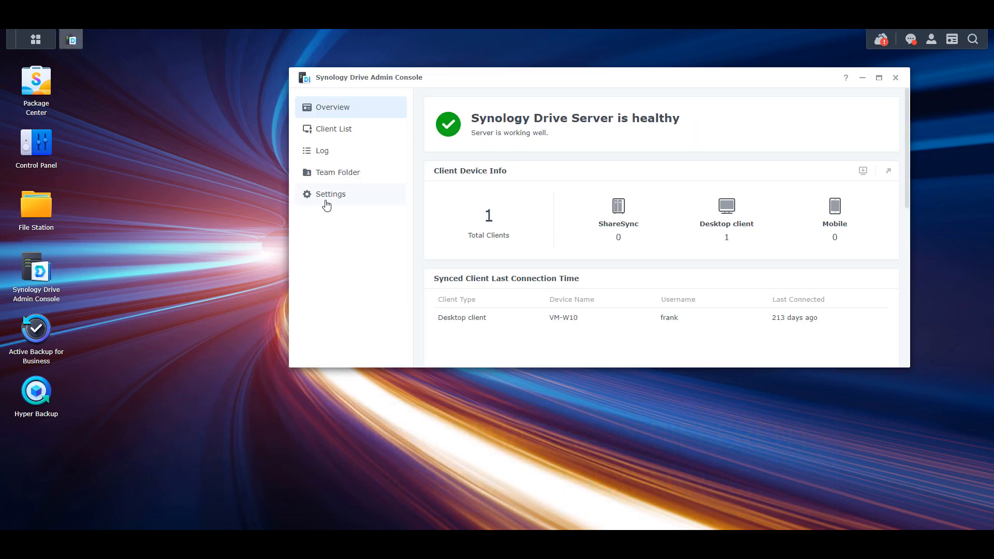
pyautogui.click(329, 194)
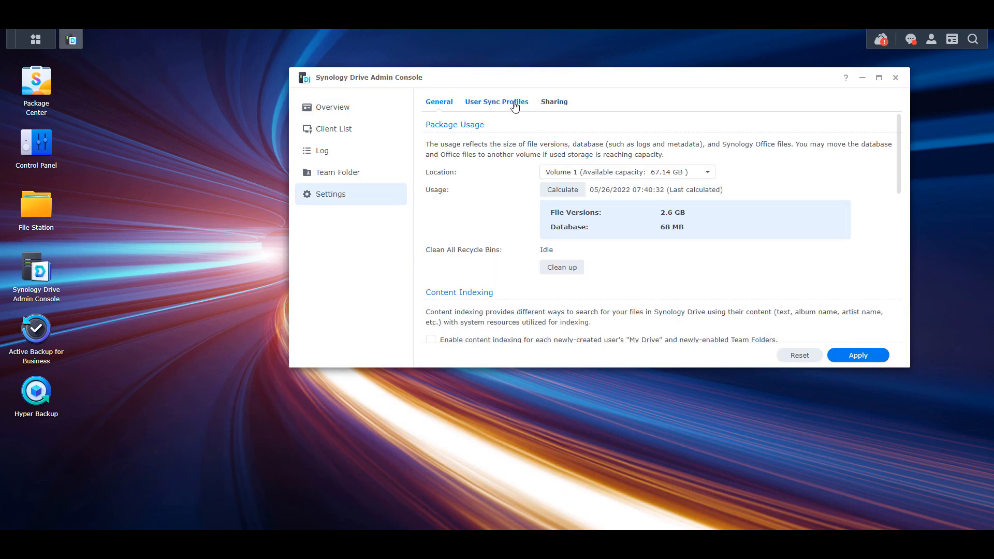
pyautogui.click(552, 102)
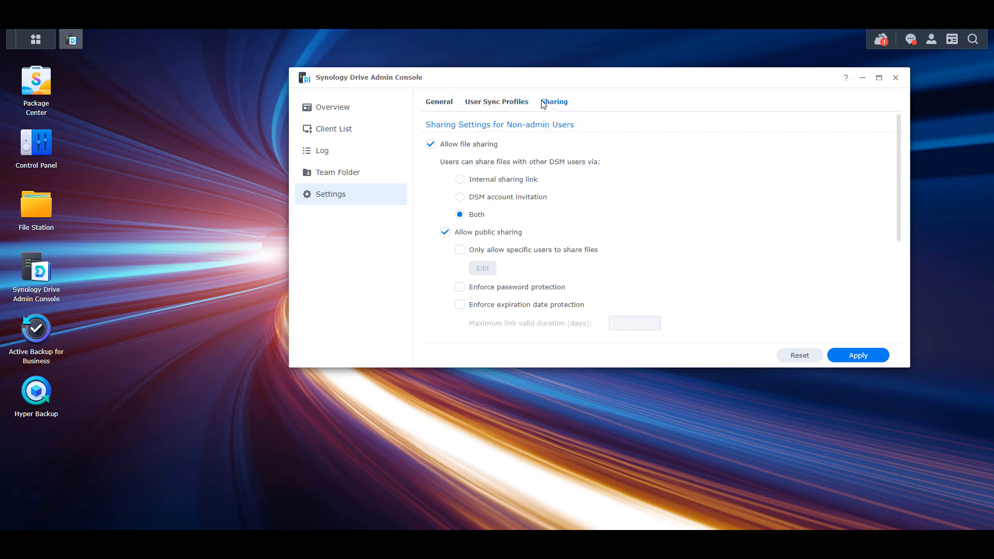
pyautogui.scroll(-3)
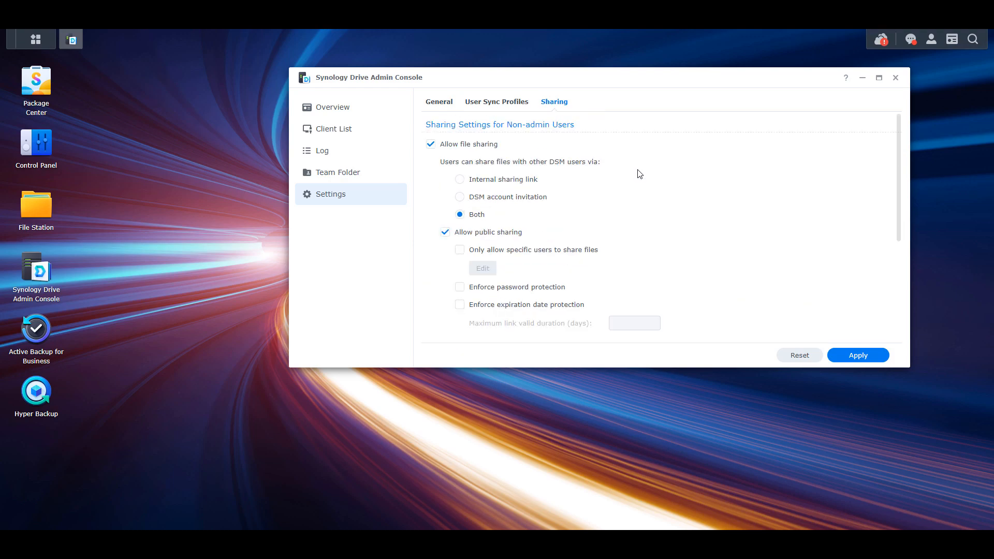
pyautogui.click(438, 102)
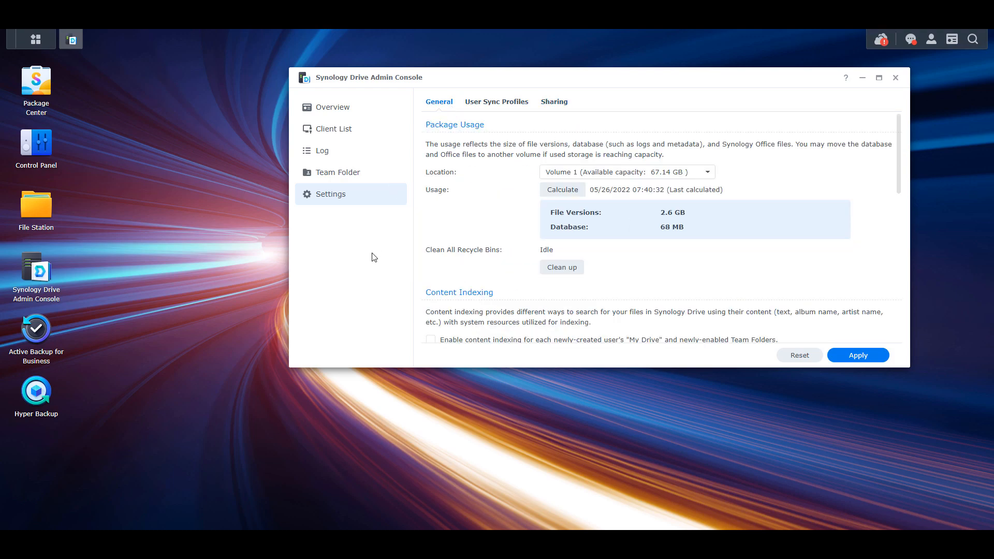